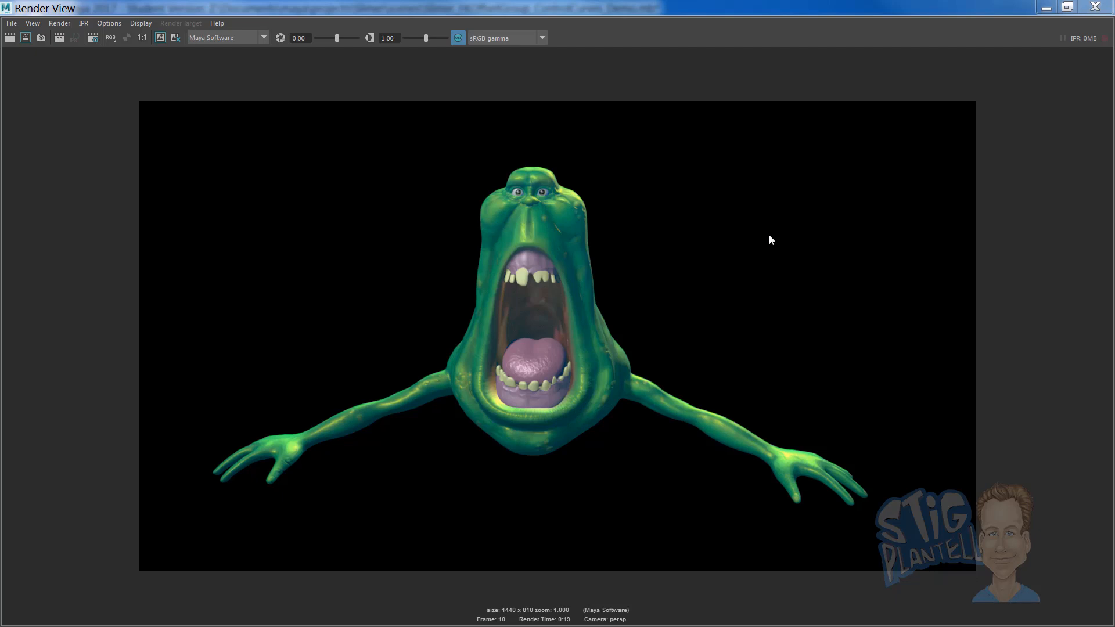
pyautogui.moveTo(725, 391)
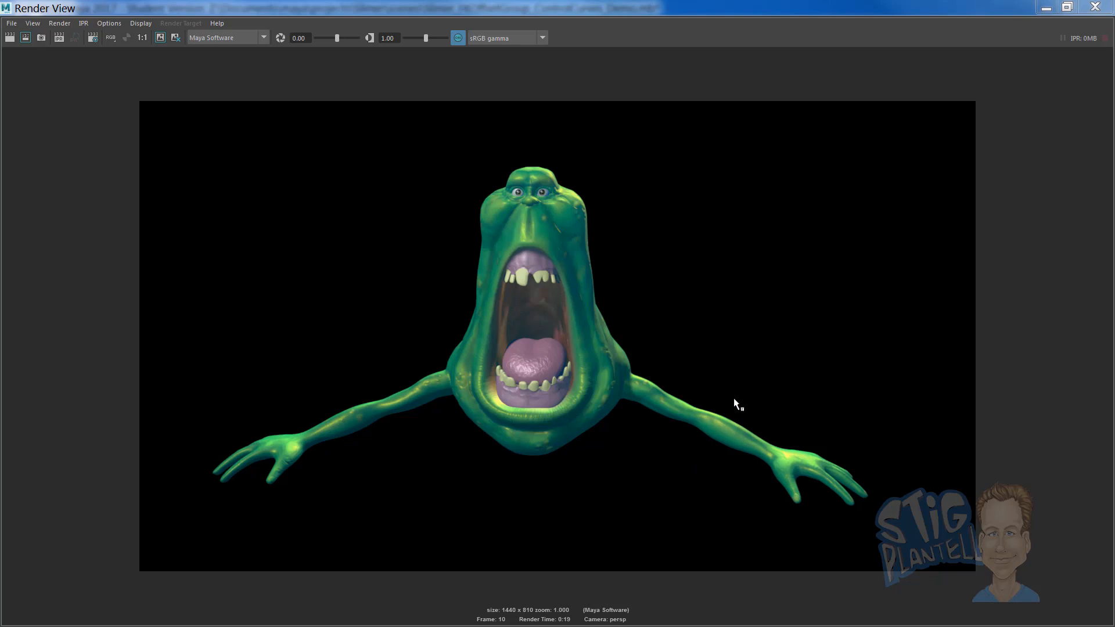
pyautogui.moveTo(716, 457)
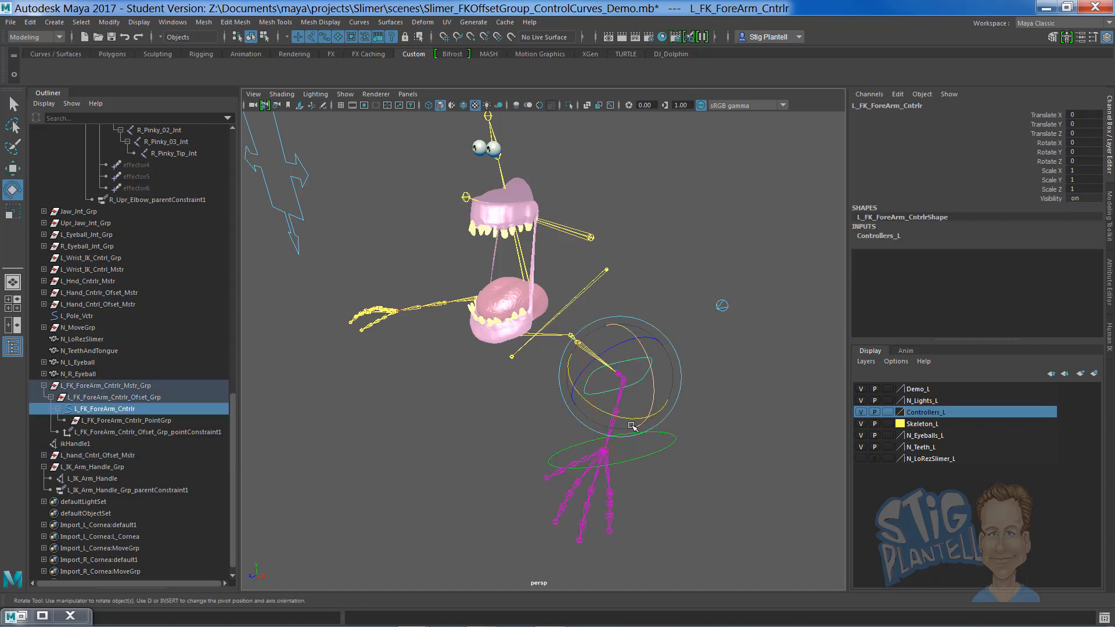
# - Bend the arm with the forearm control and pose the hand by selecting L_hand_IK_Cntrl
pyautogui.moveTo(631, 425); pyautogui.dragTo(672, 441)
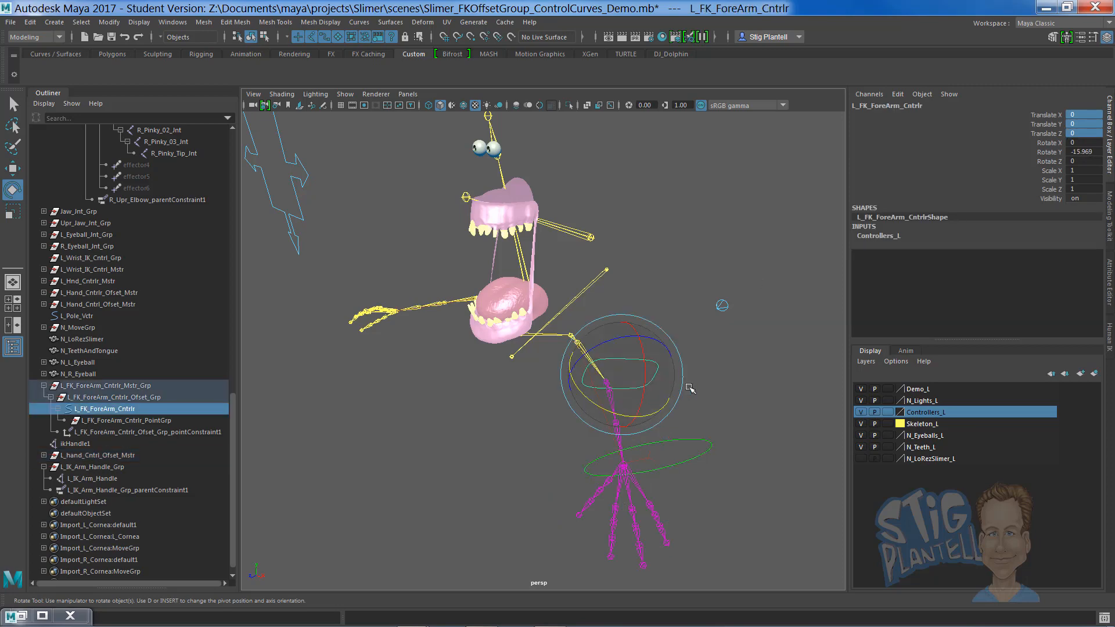
pyautogui.moveTo(690, 387); pyautogui.dragTo(703, 418)
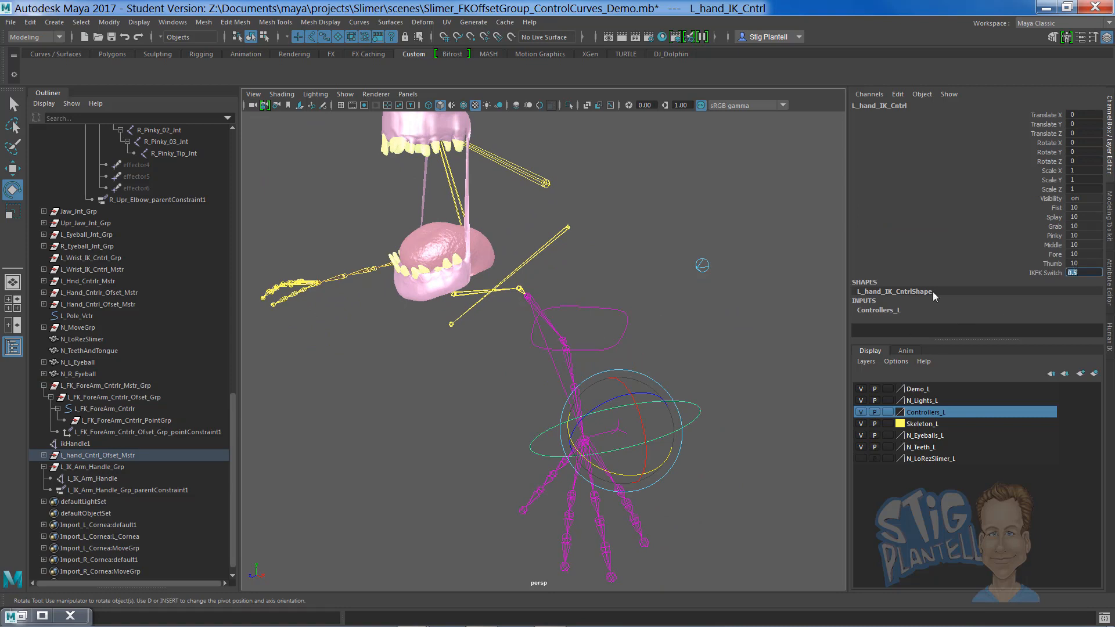
pyautogui.click(104, 408)
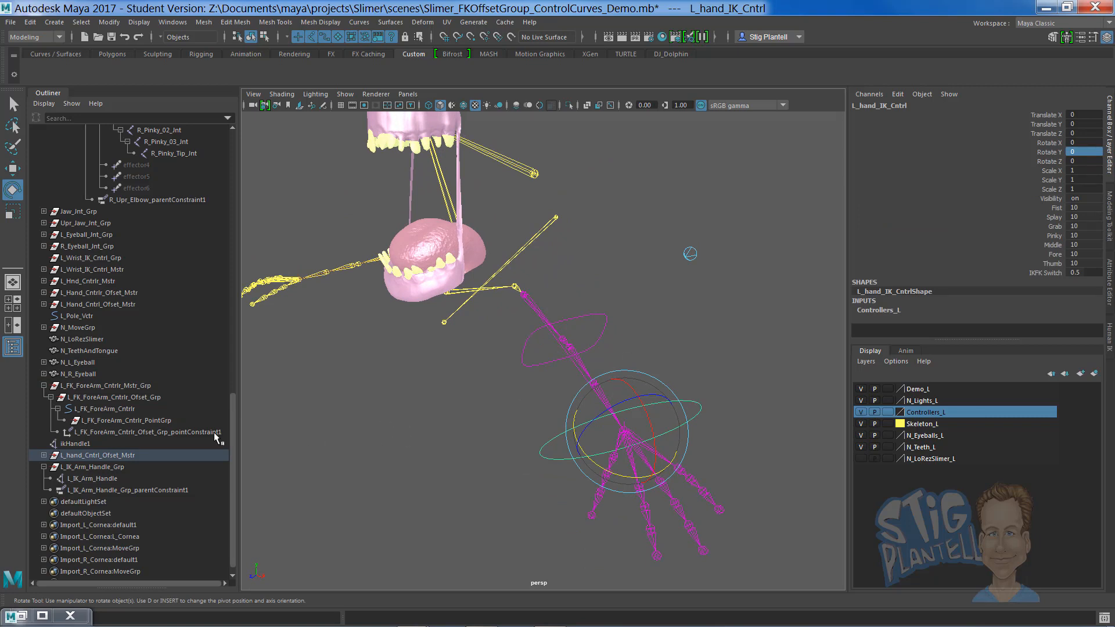
pyautogui.moveTo(558, 449)
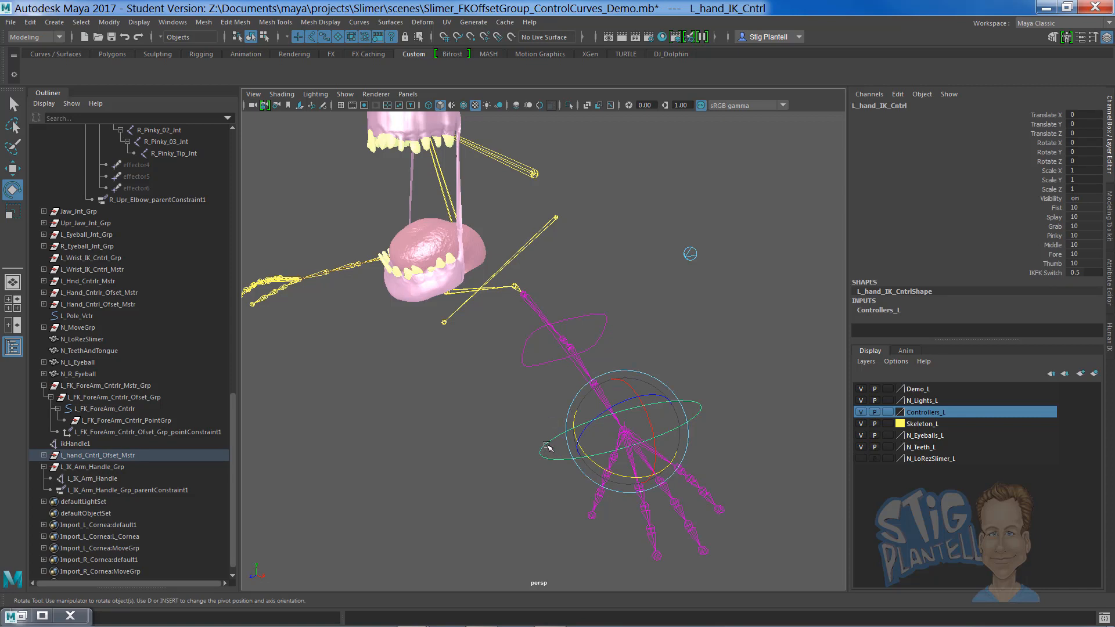
pyautogui.moveTo(110, 495)
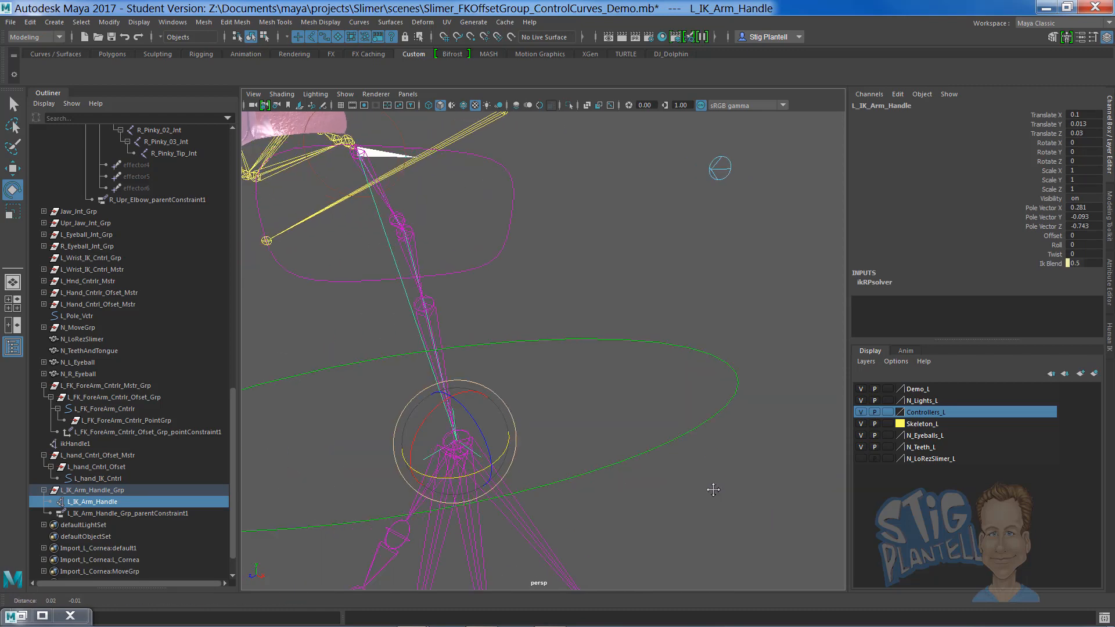
pyautogui.moveTo(713, 489); pyautogui.dragTo(600, 335)
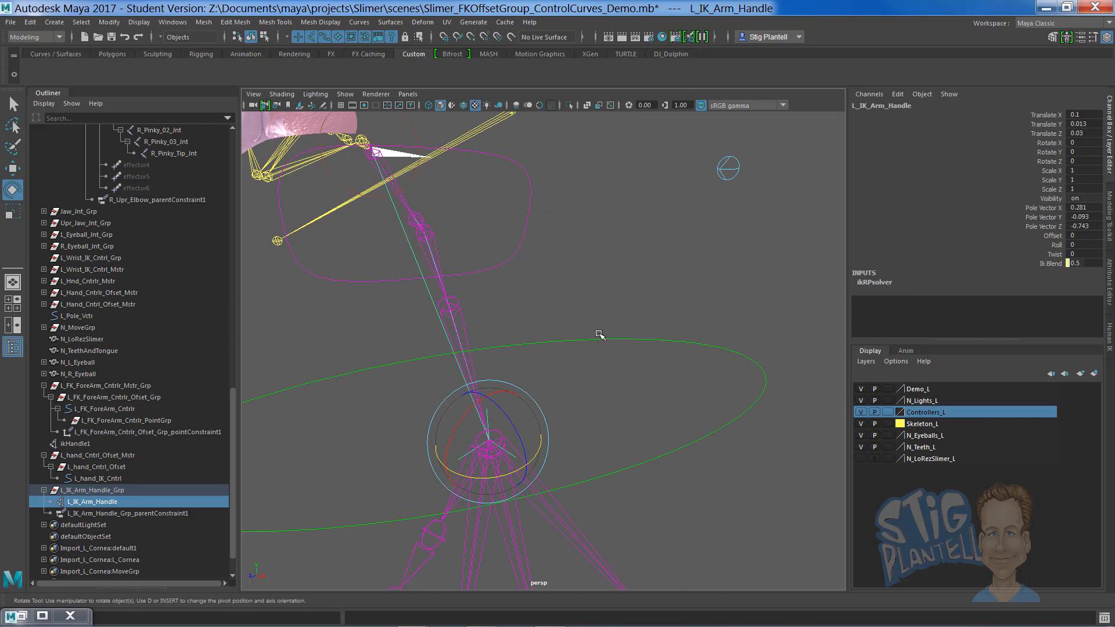
pyautogui.click(97, 478)
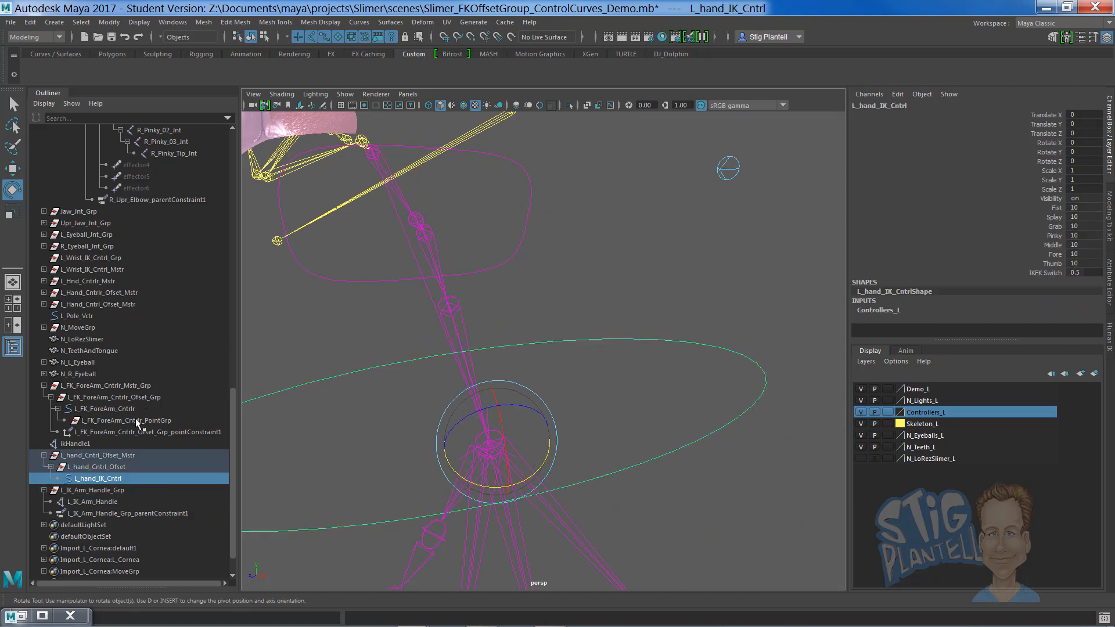
pyautogui.click(93, 501)
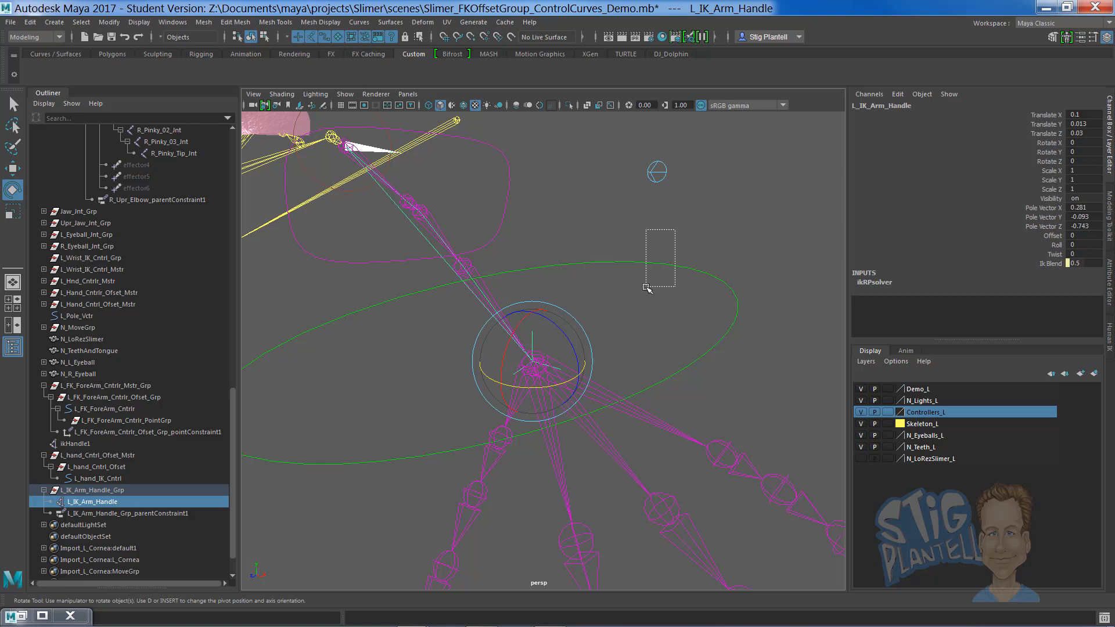
# - Zoom to the elbow and inspect R_Upr_Elbow_parentConstraint1, then reselect R_Upr_Elbow
pyautogui.click(523, 322)
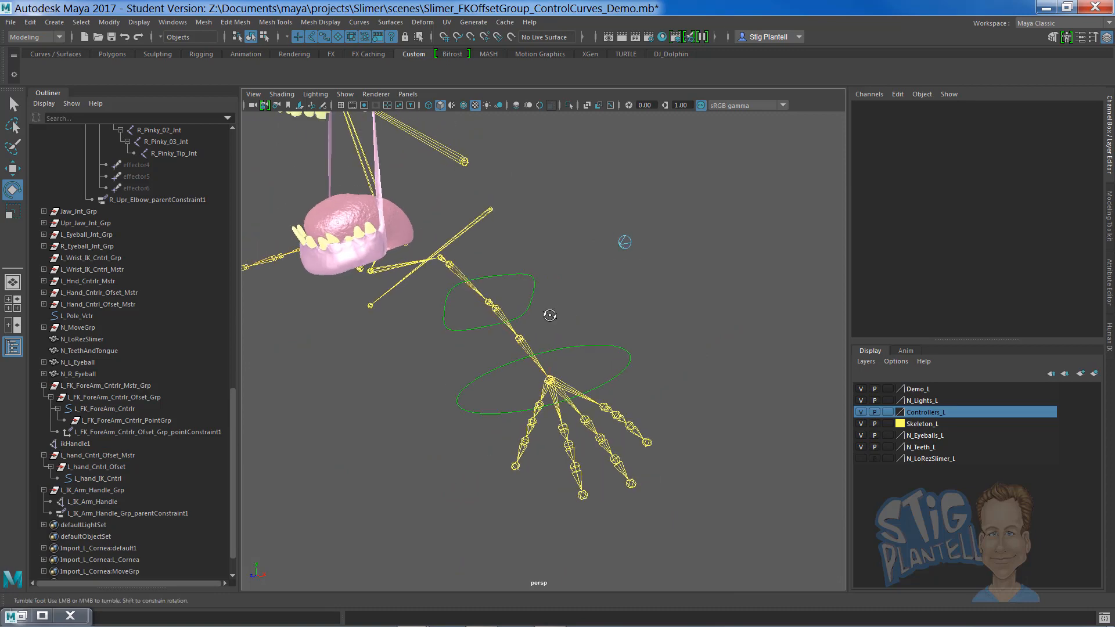
pyautogui.click(523, 320)
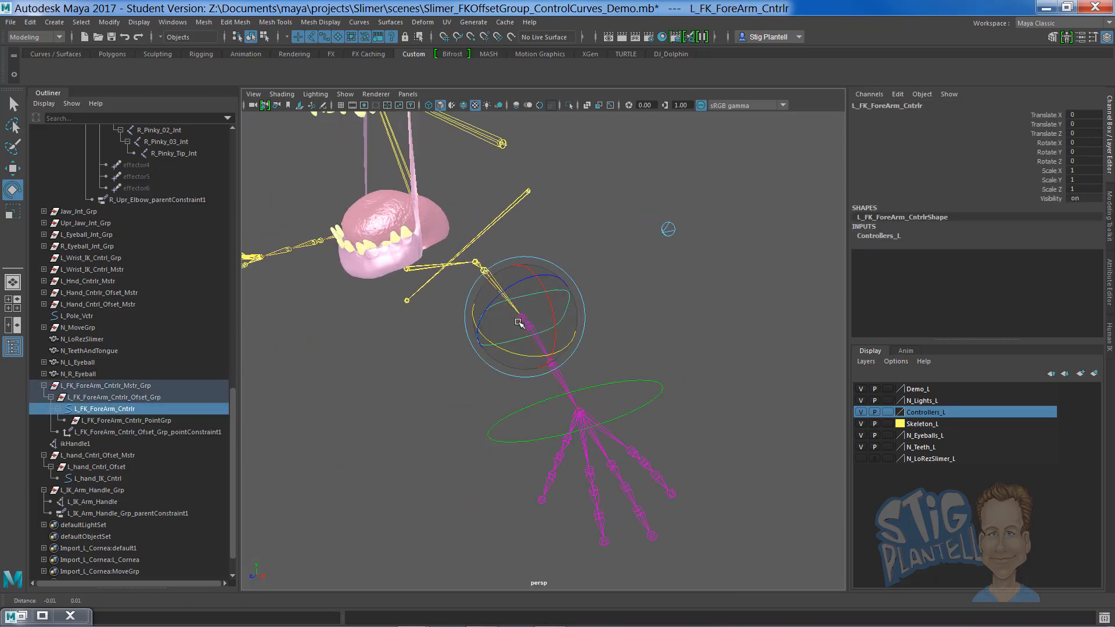
pyautogui.moveTo(519, 324); pyautogui.dragTo(520, 326)
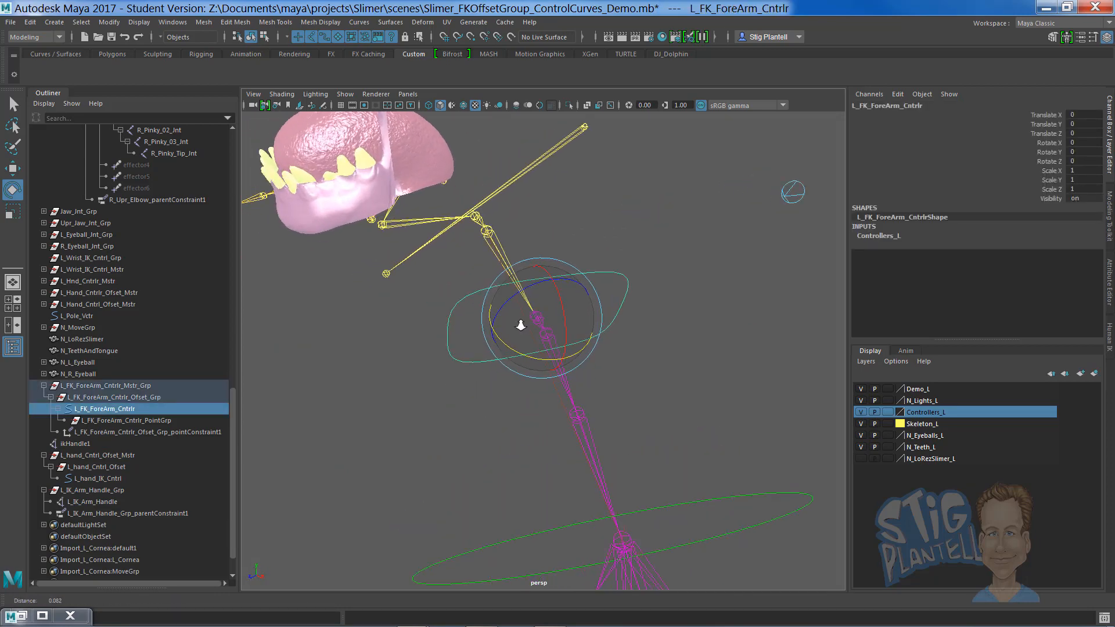
pyautogui.moveTo(540, 327); pyautogui.dragTo(551, 334)
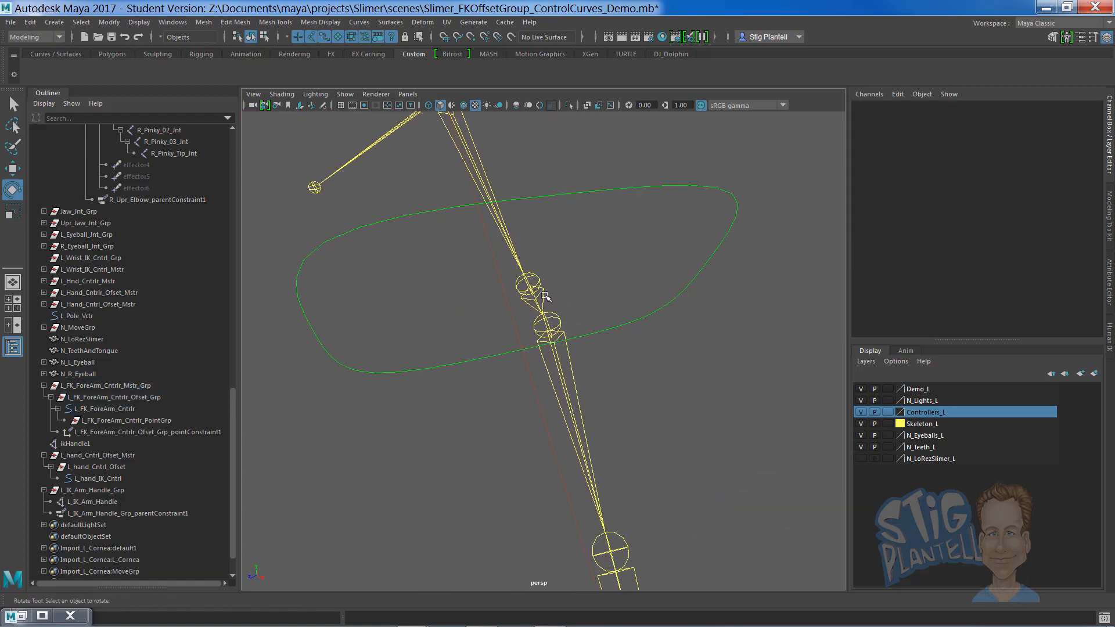
pyautogui.click(529, 285)
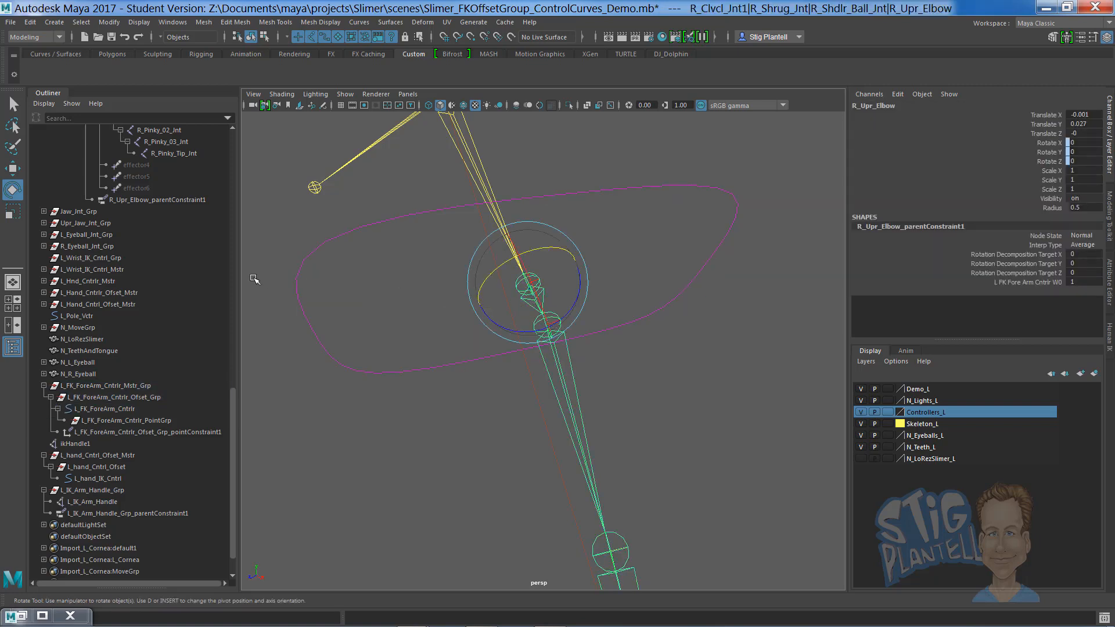
pyautogui.click(159, 199)
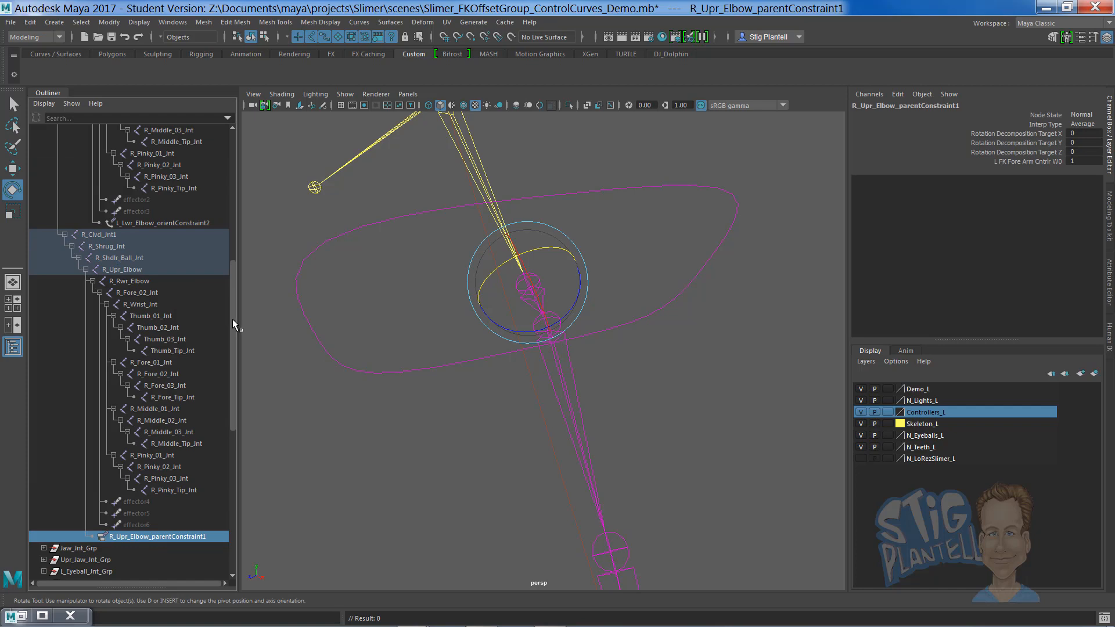
pyautogui.scroll(-3)
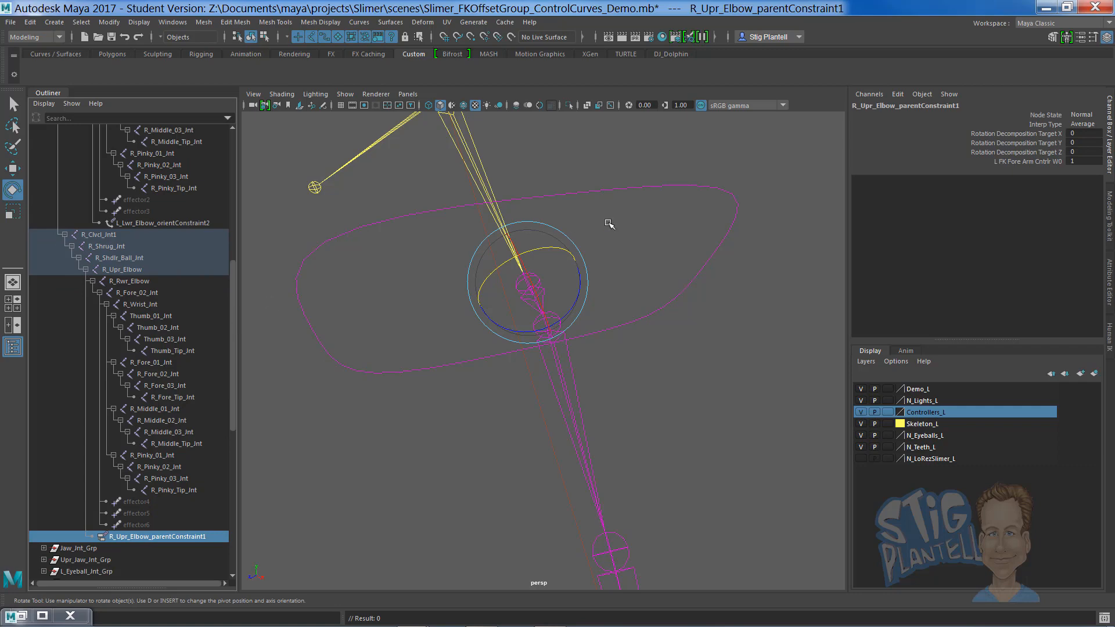
pyautogui.click(122, 269)
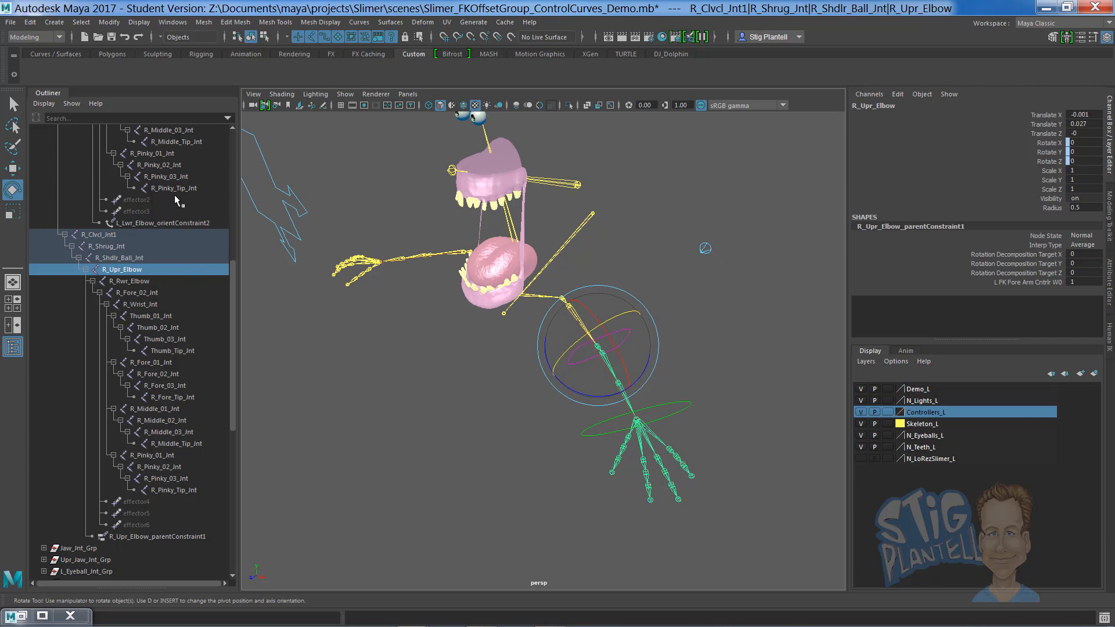
pyautogui.moveTo(162, 178)
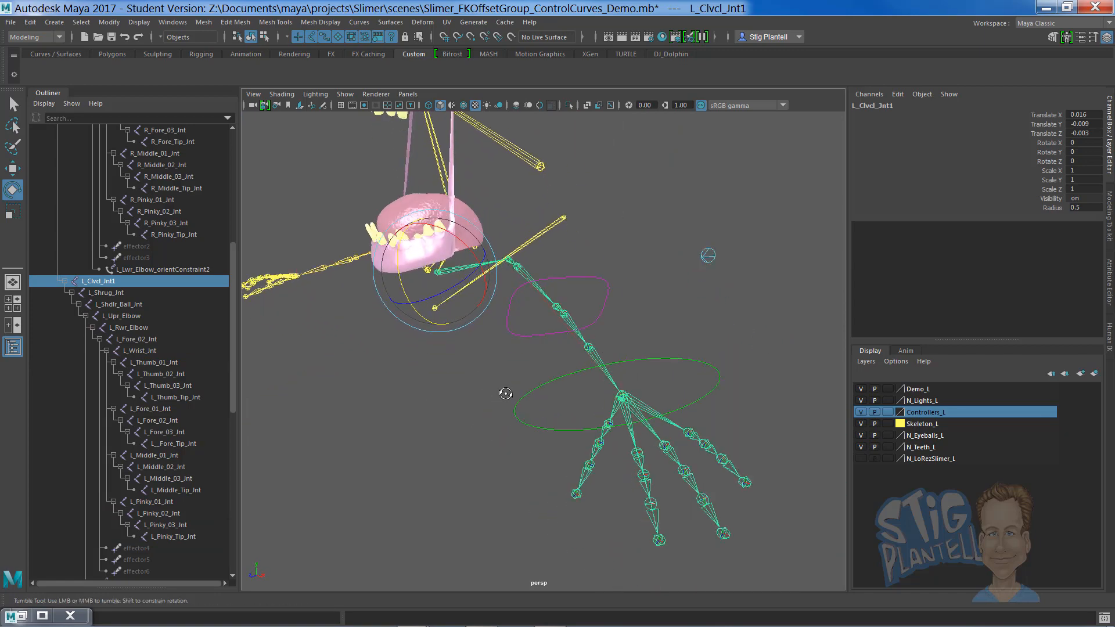
# - Rotate the forearm control L_FK_ForeArm_Cntrlr to bend the left arm
pyautogui.moveTo(504, 393); pyautogui.dragTo(486, 400)
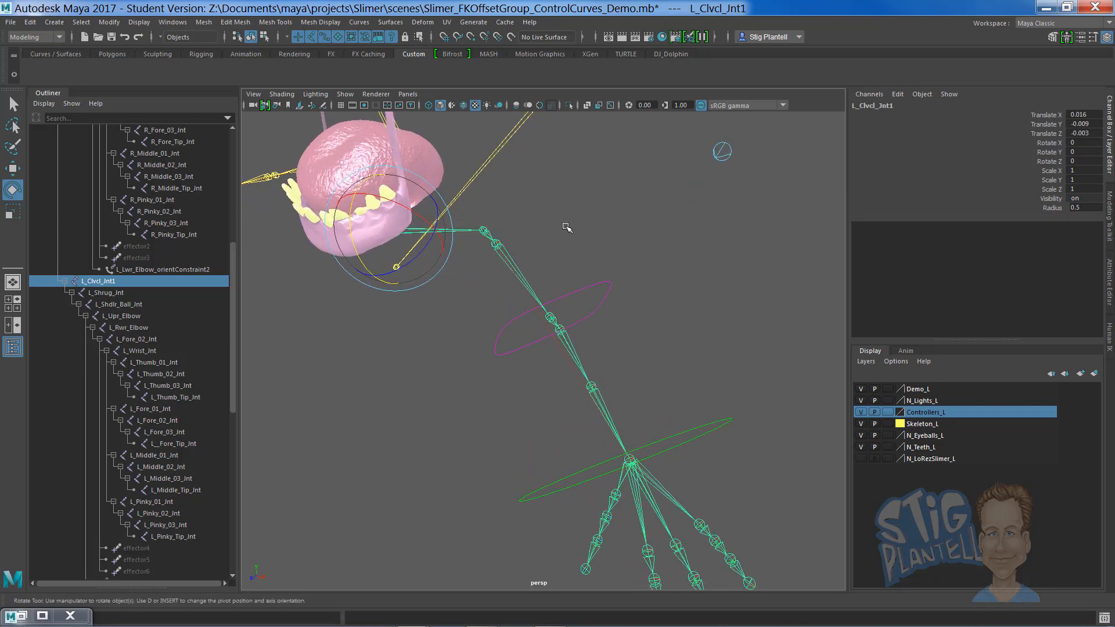
pyautogui.click(118, 303)
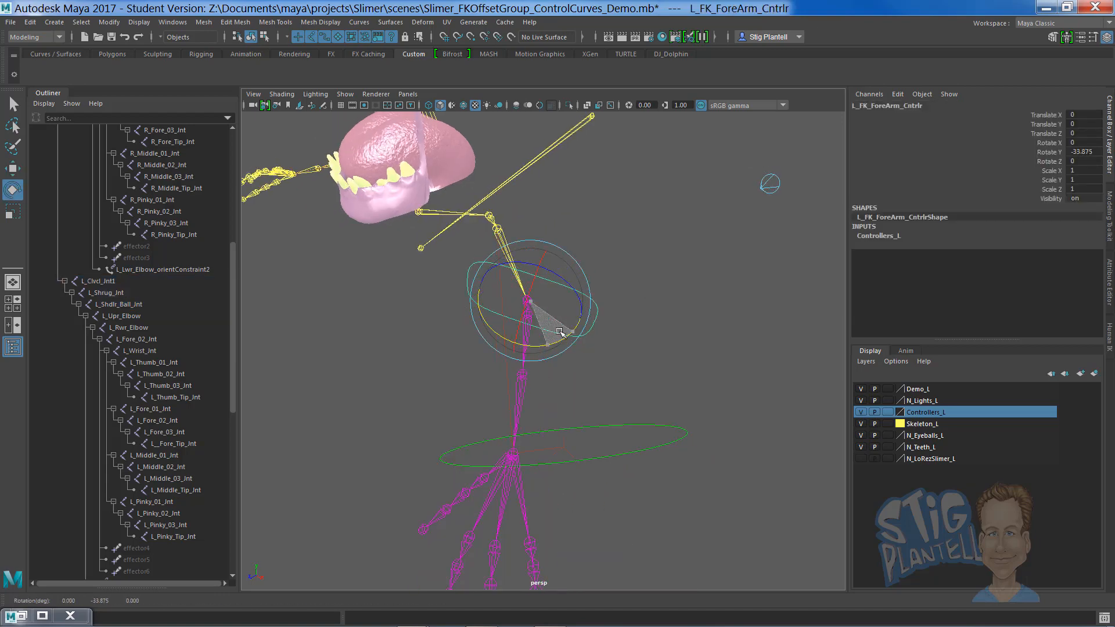
pyautogui.moveTo(558, 330); pyautogui.dragTo(569, 341)
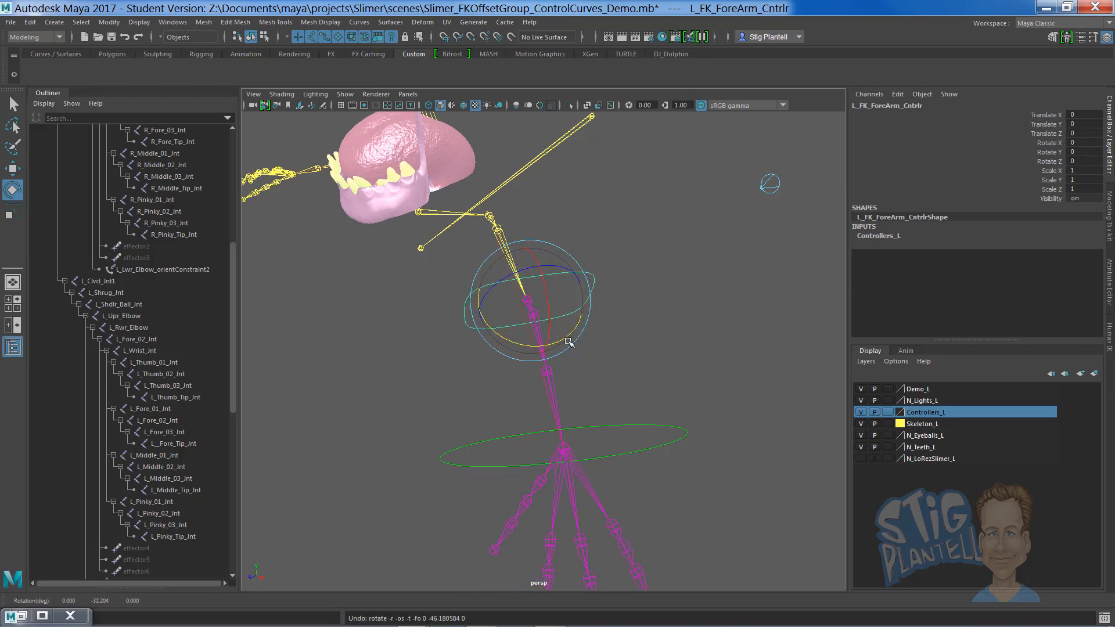
pyautogui.click(562, 441)
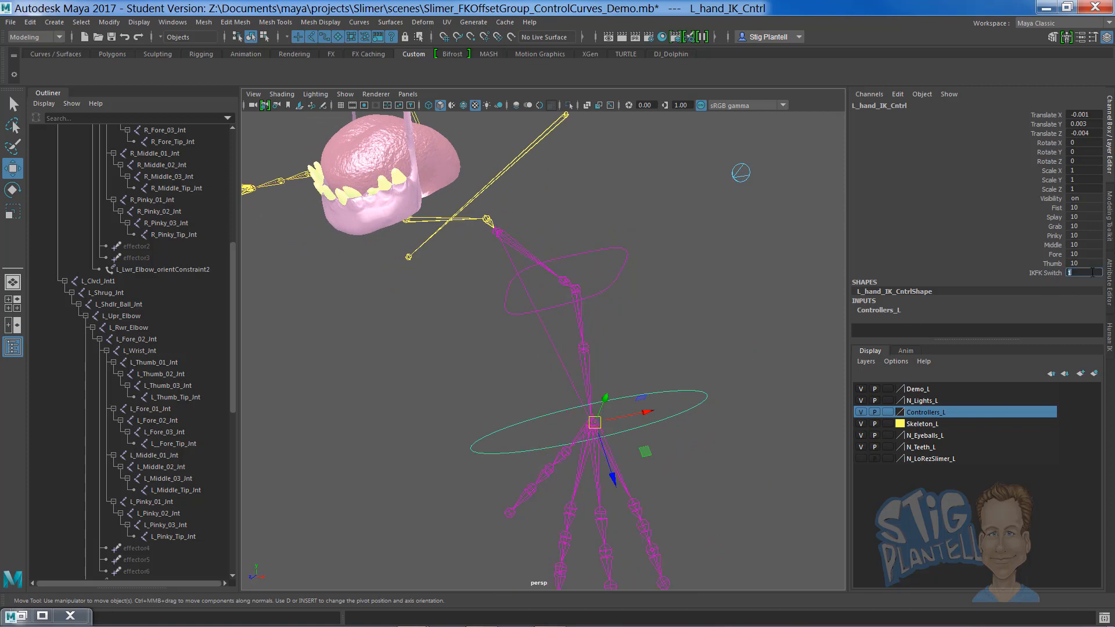
# - Select L_hand_IK_Cntrl and move the hand to confirm the arm follows
pyautogui.moveTo(594, 424); pyautogui.dragTo(565, 368)
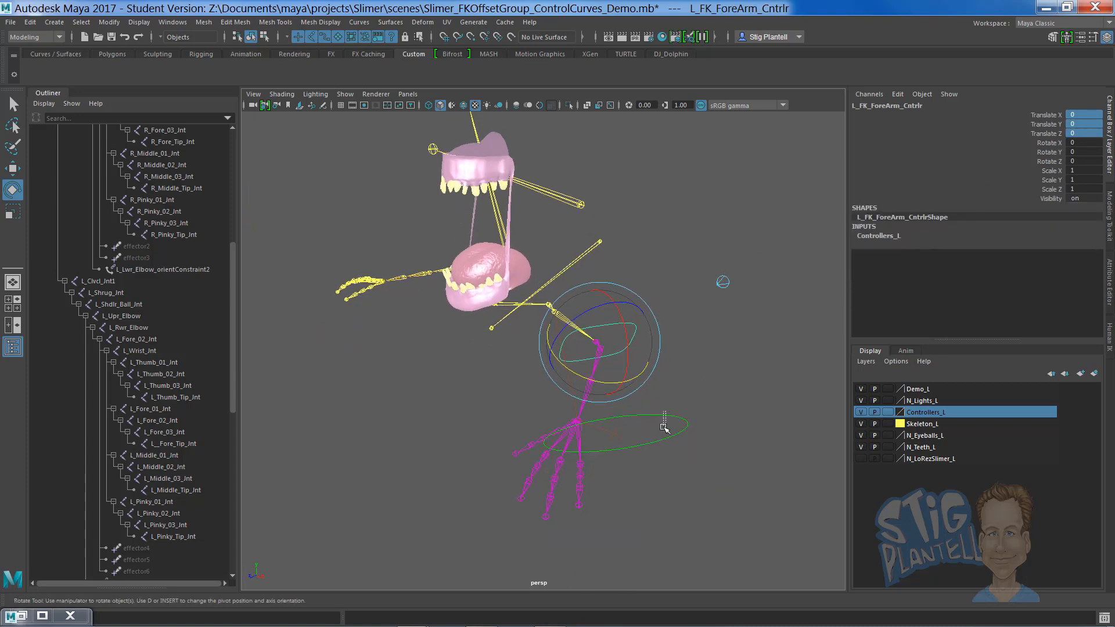
pyautogui.click(633, 434)
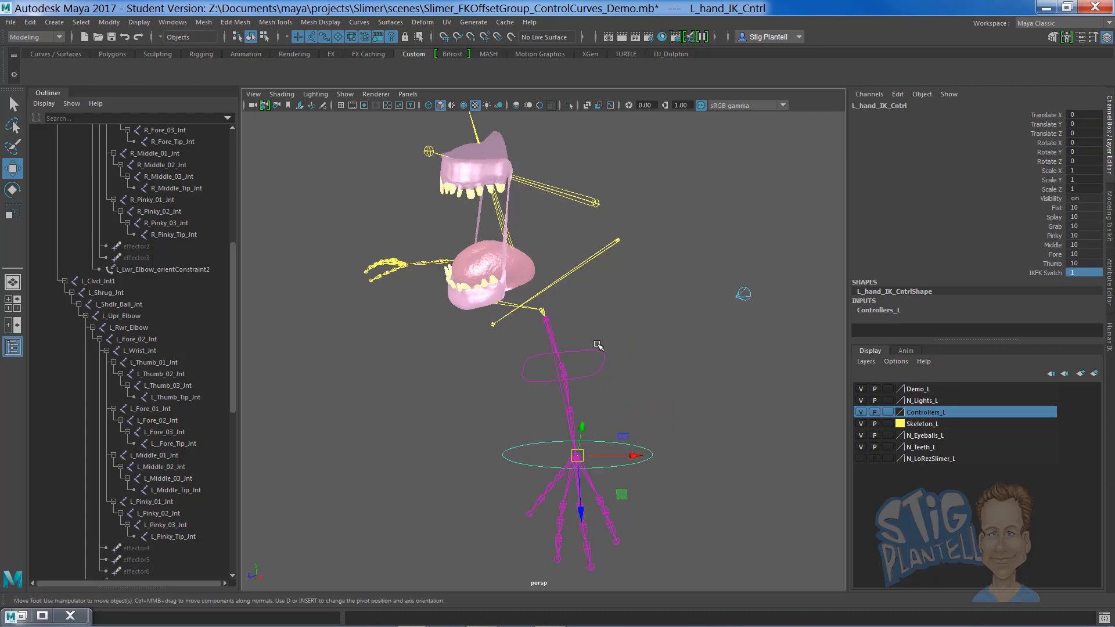
pyautogui.moveTo(599, 345); pyautogui.dragTo(620, 395)
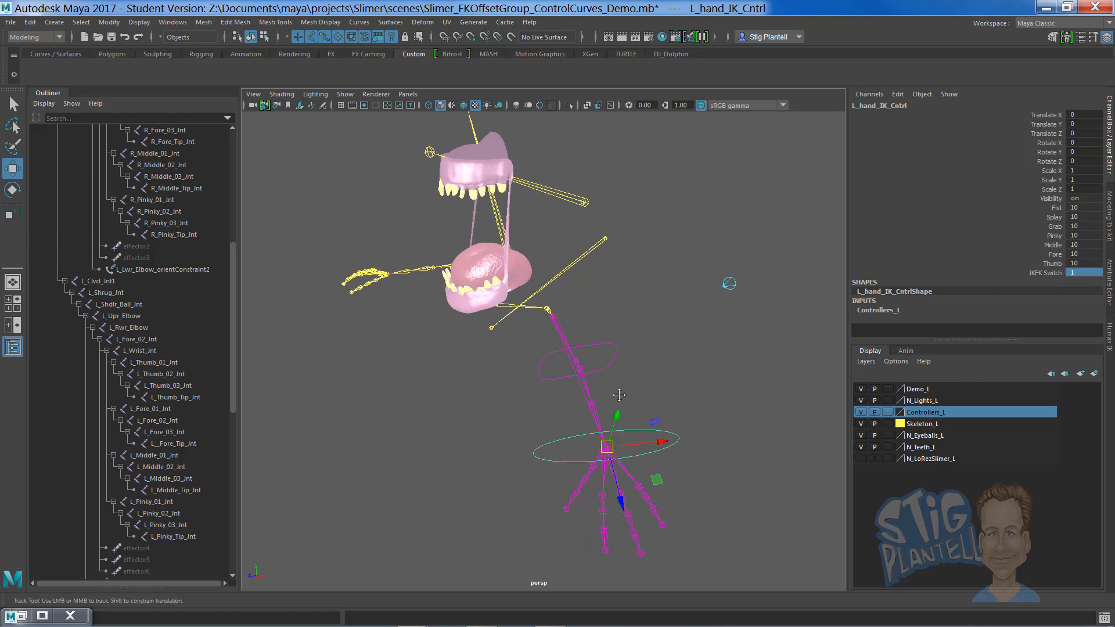
pyautogui.moveTo(618, 395); pyautogui.dragTo(643, 396)
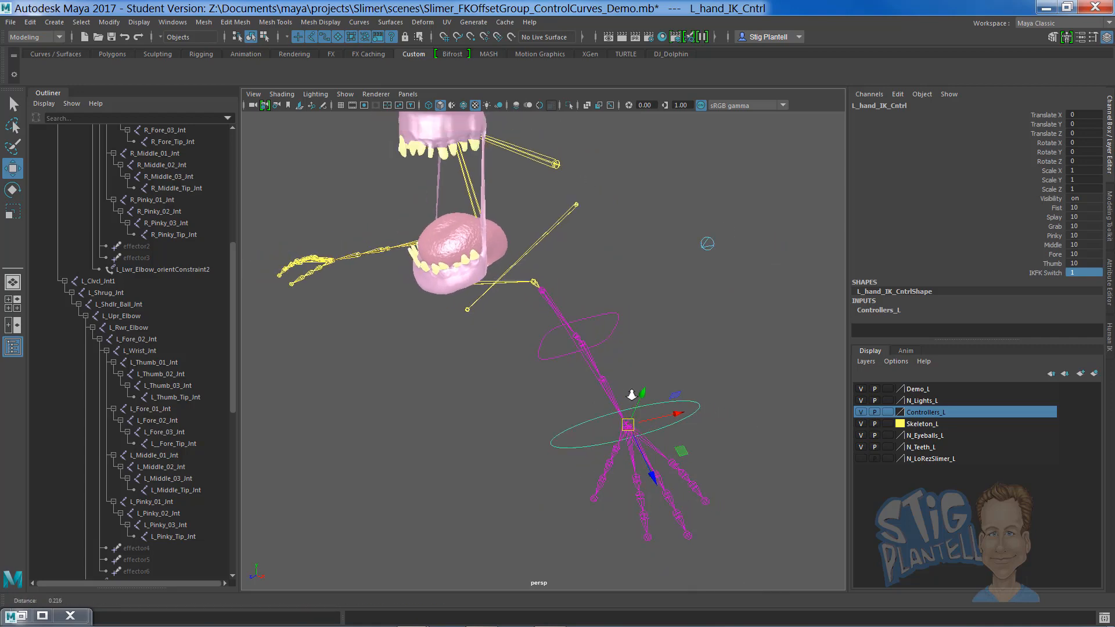
pyautogui.moveTo(630, 395); pyautogui.dragTo(633, 393)
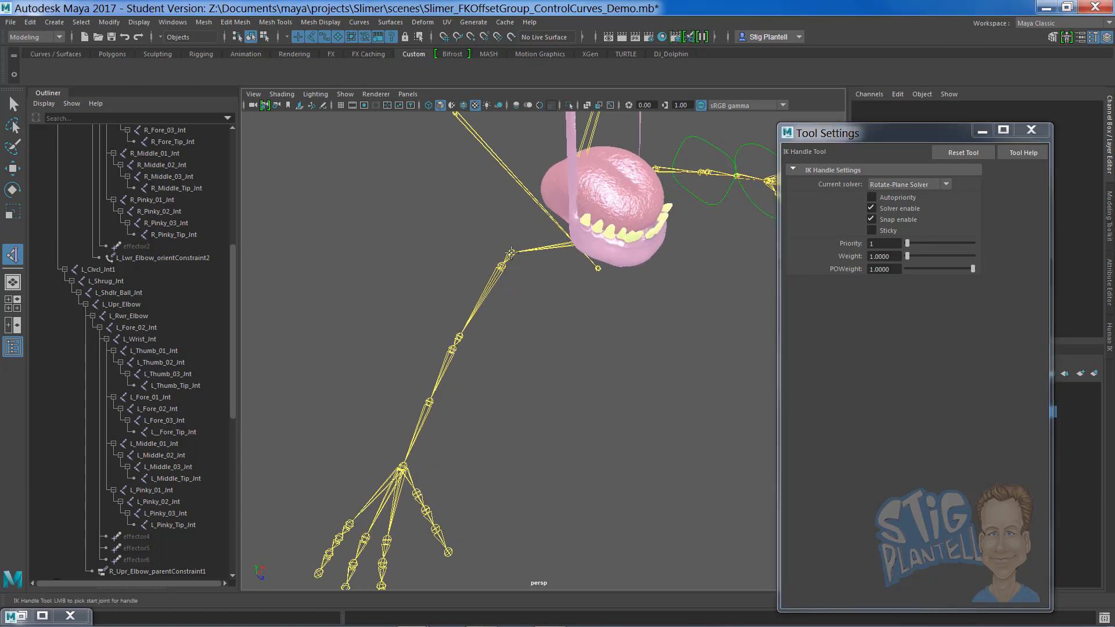
# - Create a rotate-plane IK handle from upper arm to wrist named R_Arm_IK_Handle
pyautogui.click(511, 253)
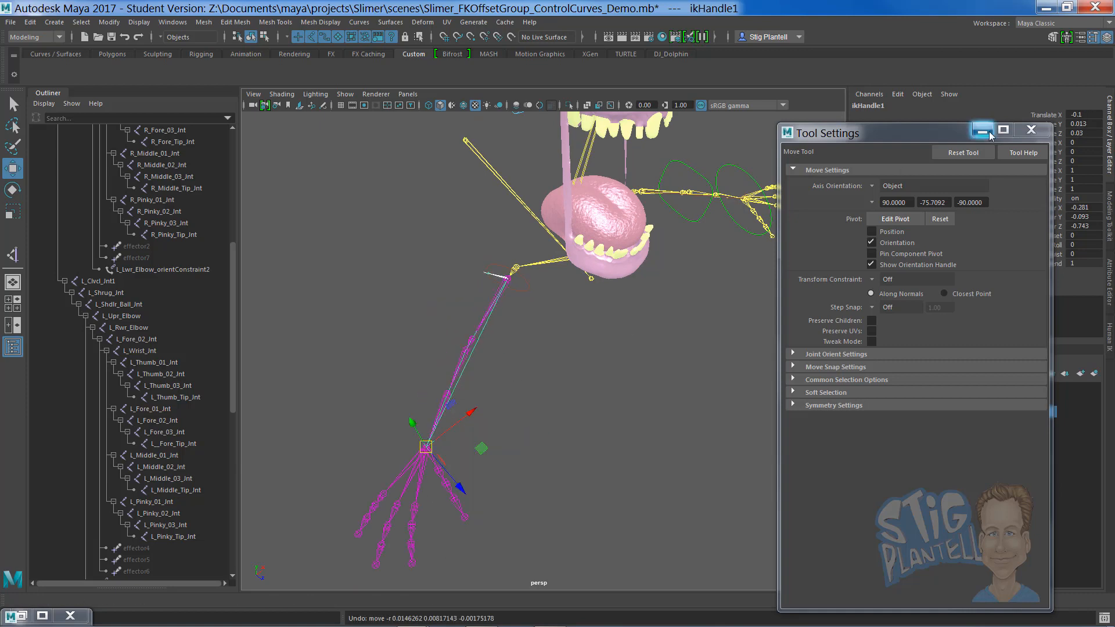
pyautogui.click(989, 129)
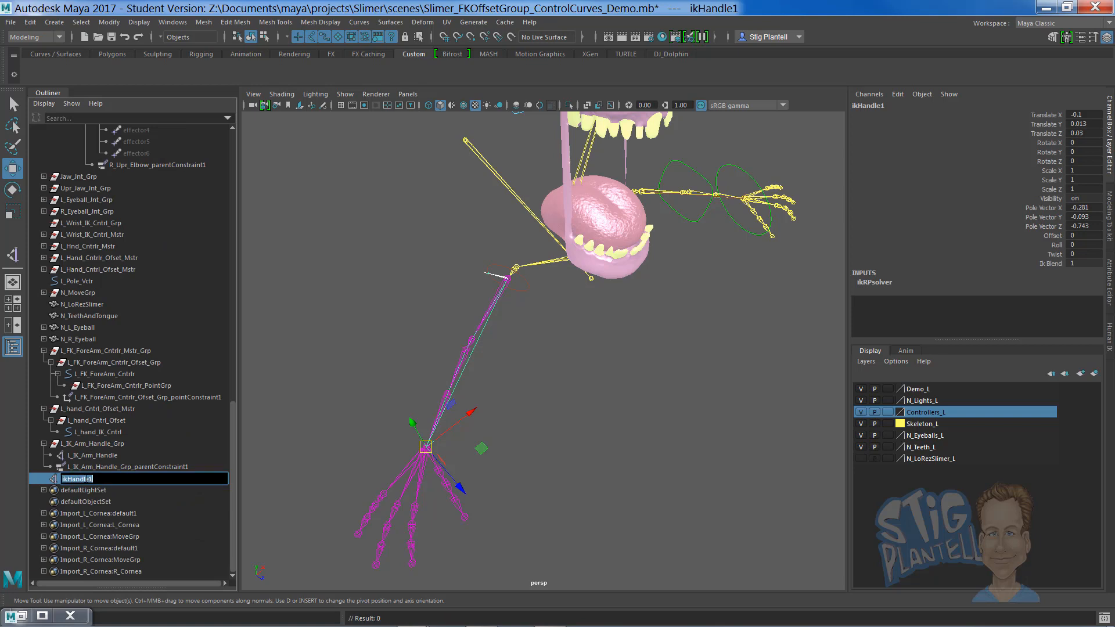
pyautogui.write('R_Arm_IK_')
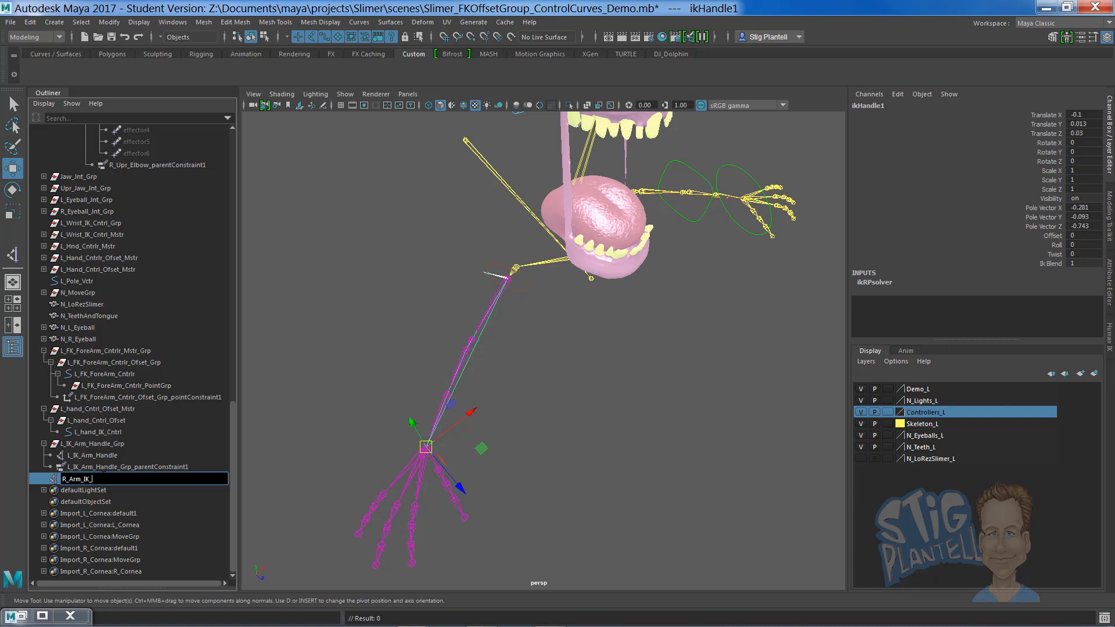
pyautogui.write('Handle')
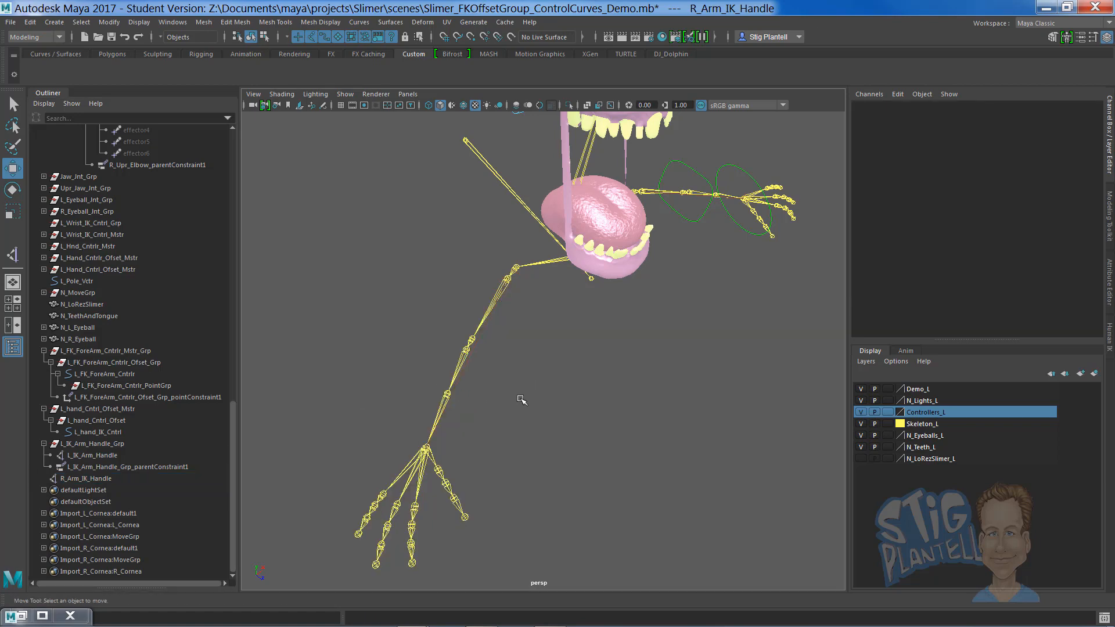
# - Orbit around the arm skeleton and switch to the front view
pyautogui.moveTo(522, 399); pyautogui.dragTo(545, 393)
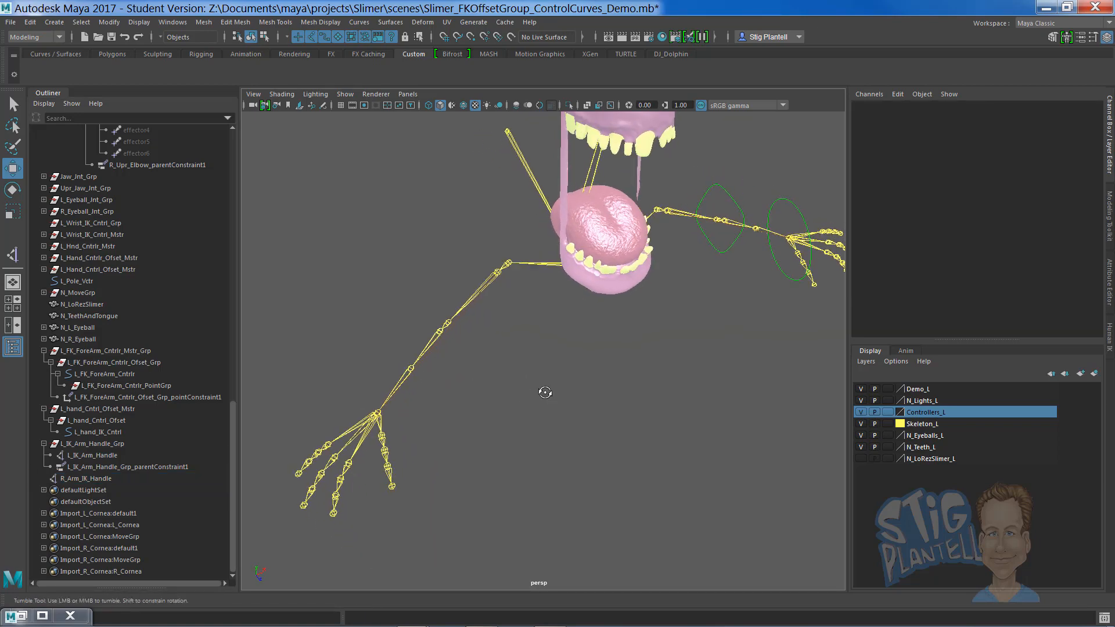
pyautogui.press('space')
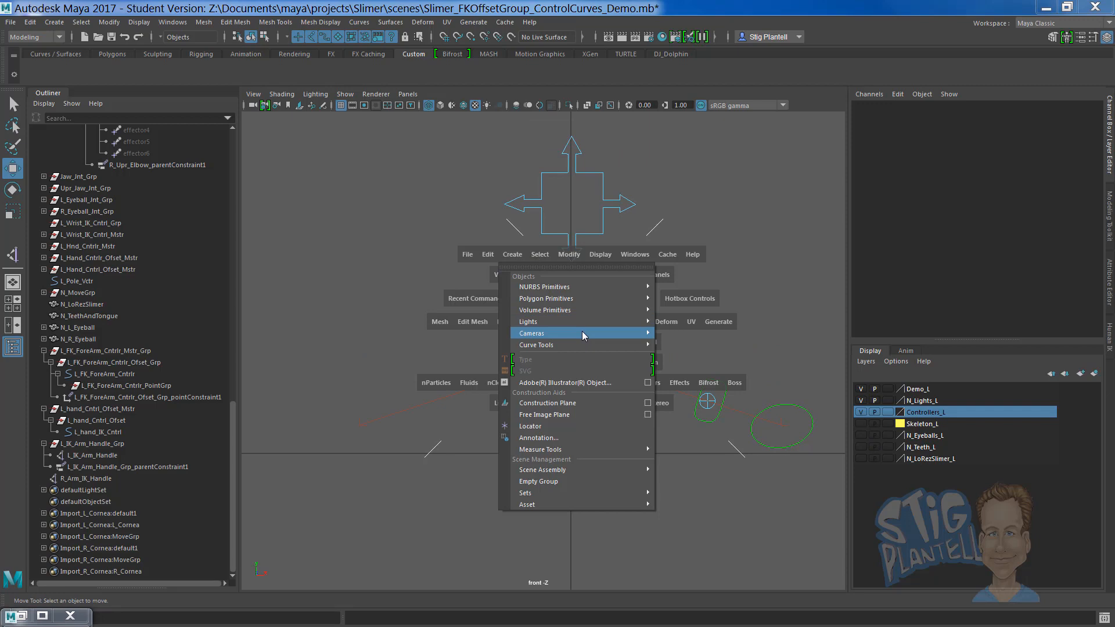
pyautogui.moveTo(551, 279)
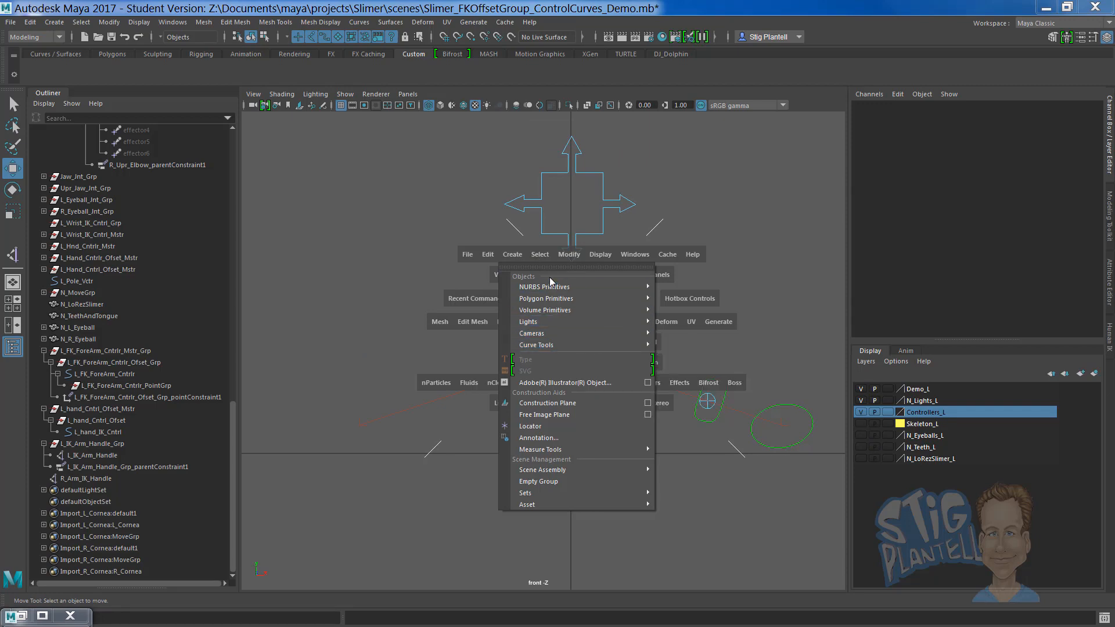
pyautogui.moveTo(545, 286)
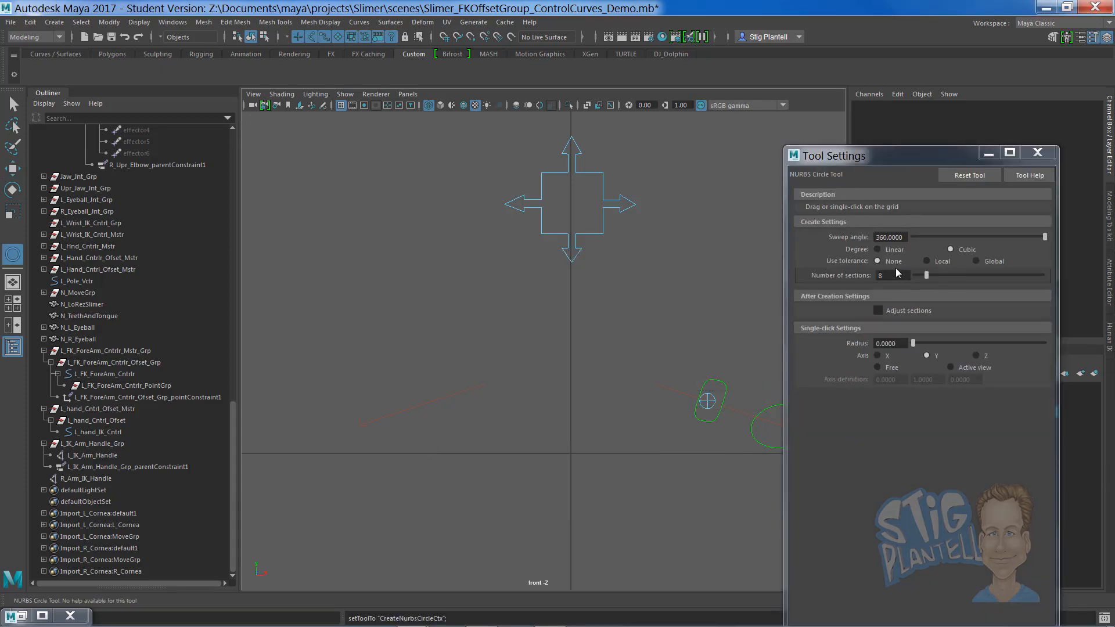
# - Create a NURBS circle at the grid centre and review its transform and history attributes
pyautogui.click(572, 452)
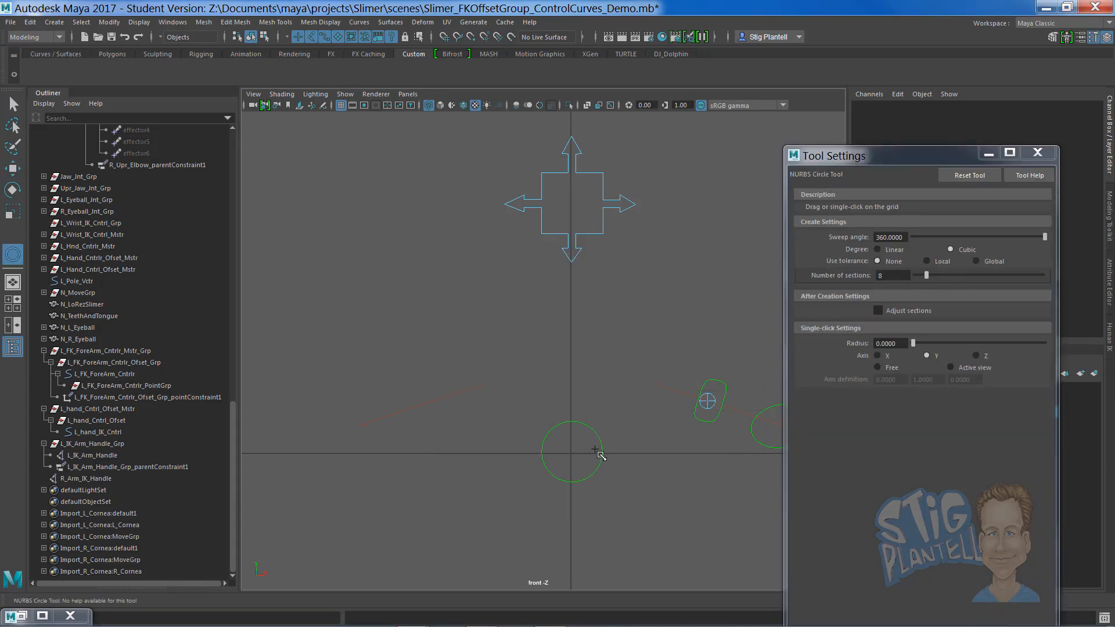
pyautogui.click(572, 452)
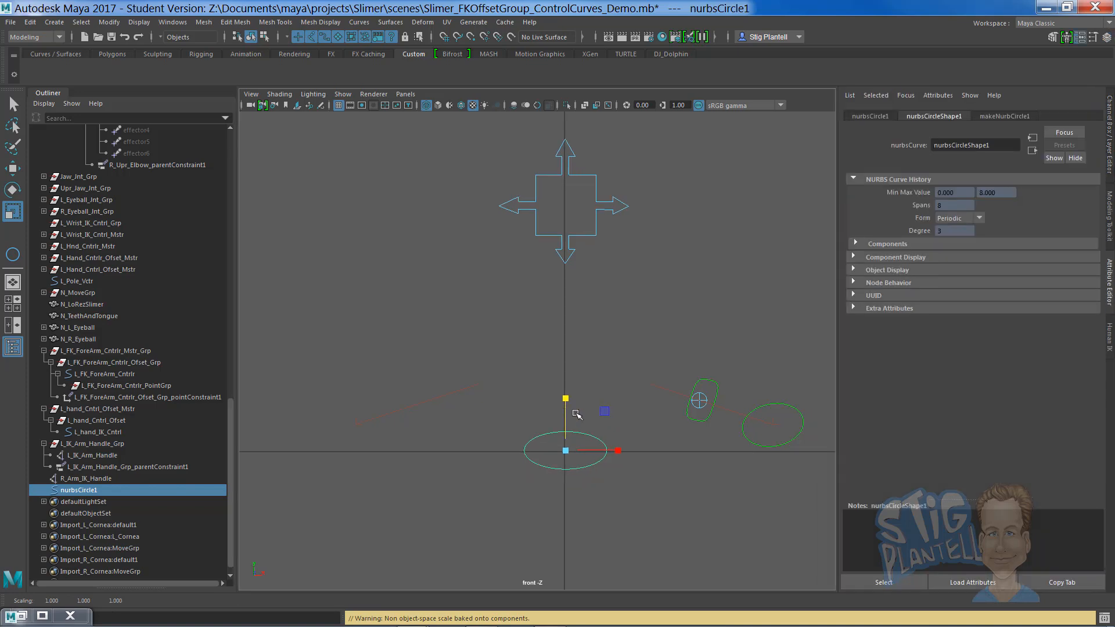
pyautogui.moveTo(881, 269)
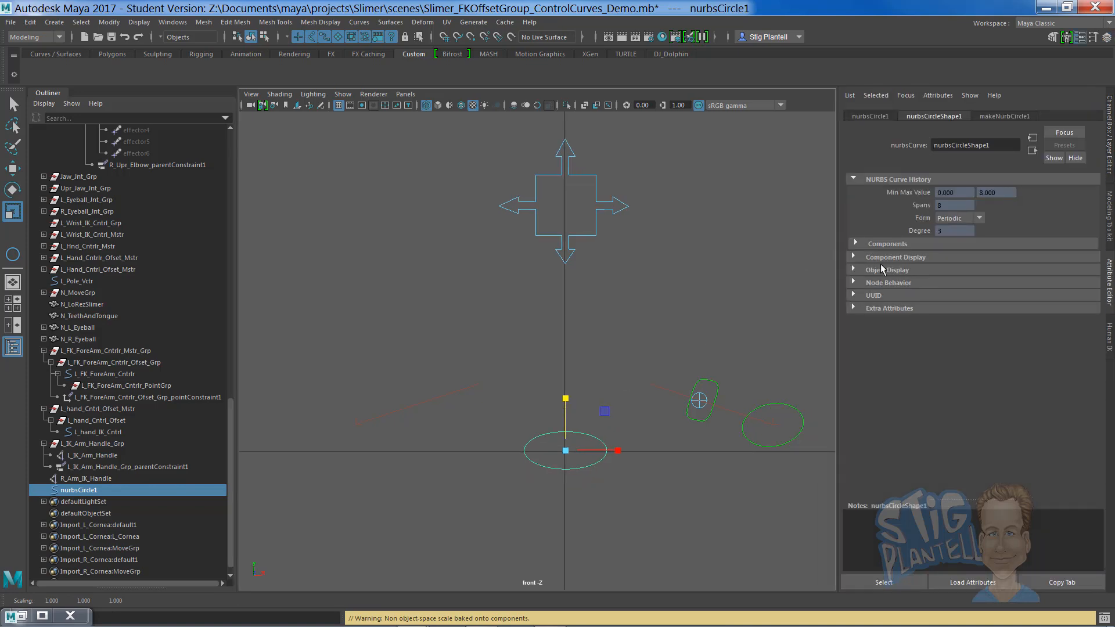
pyautogui.moveTo(860, 266)
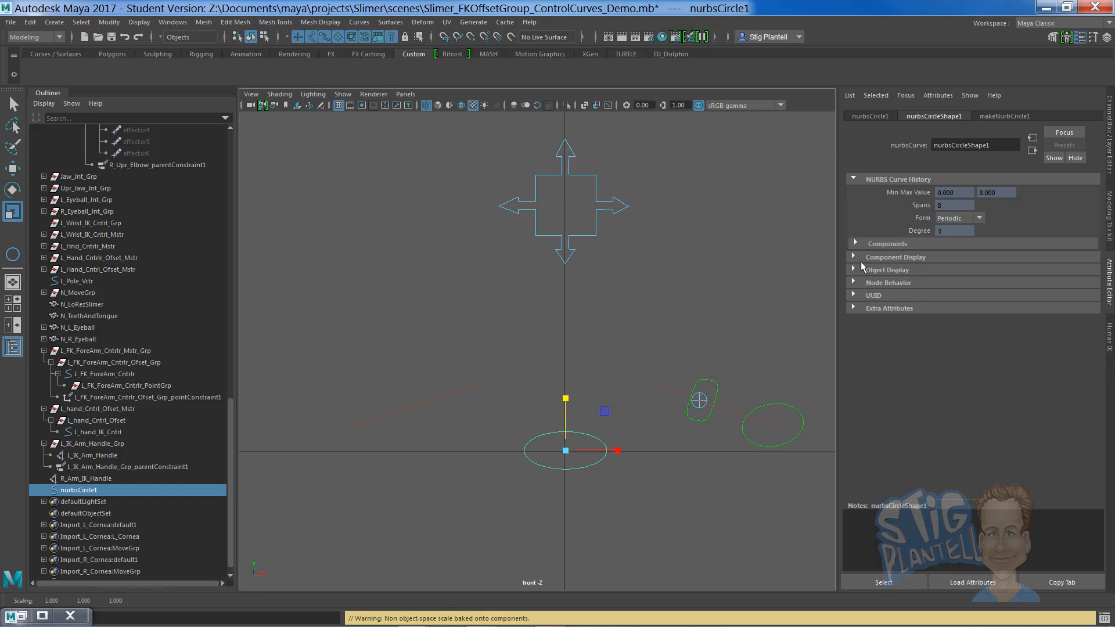
pyautogui.click(868, 116)
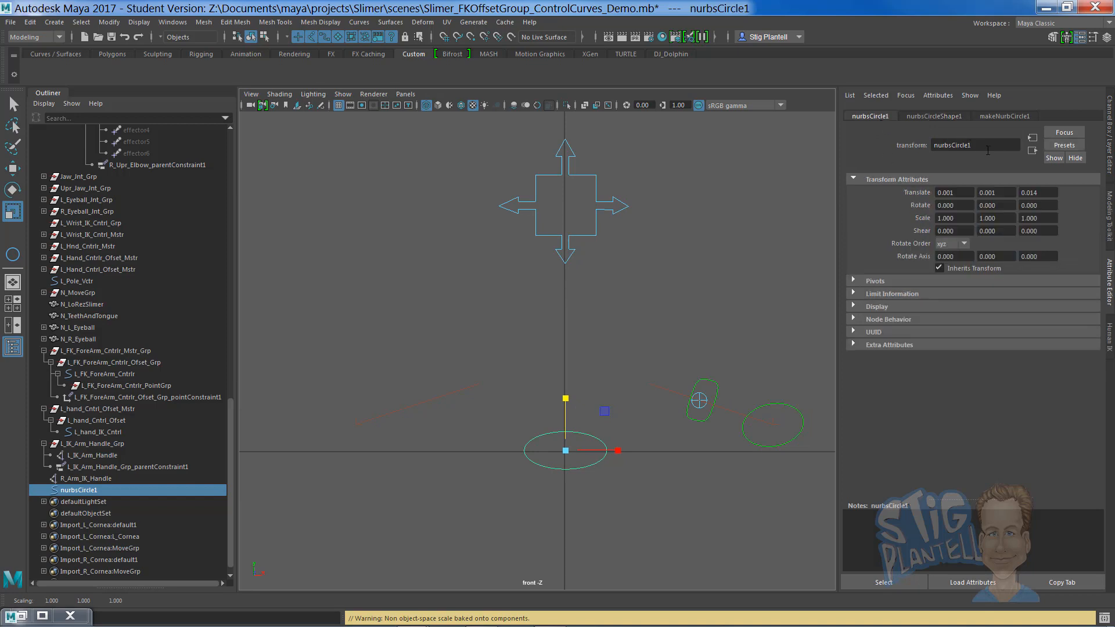
pyautogui.click(1003, 116)
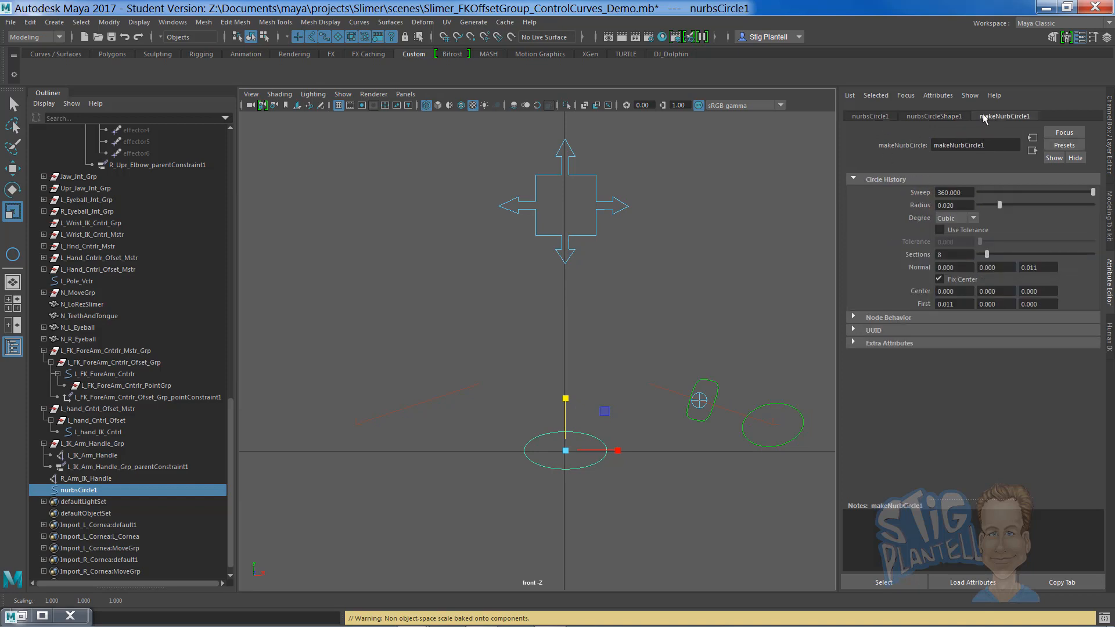
pyautogui.click(869, 116)
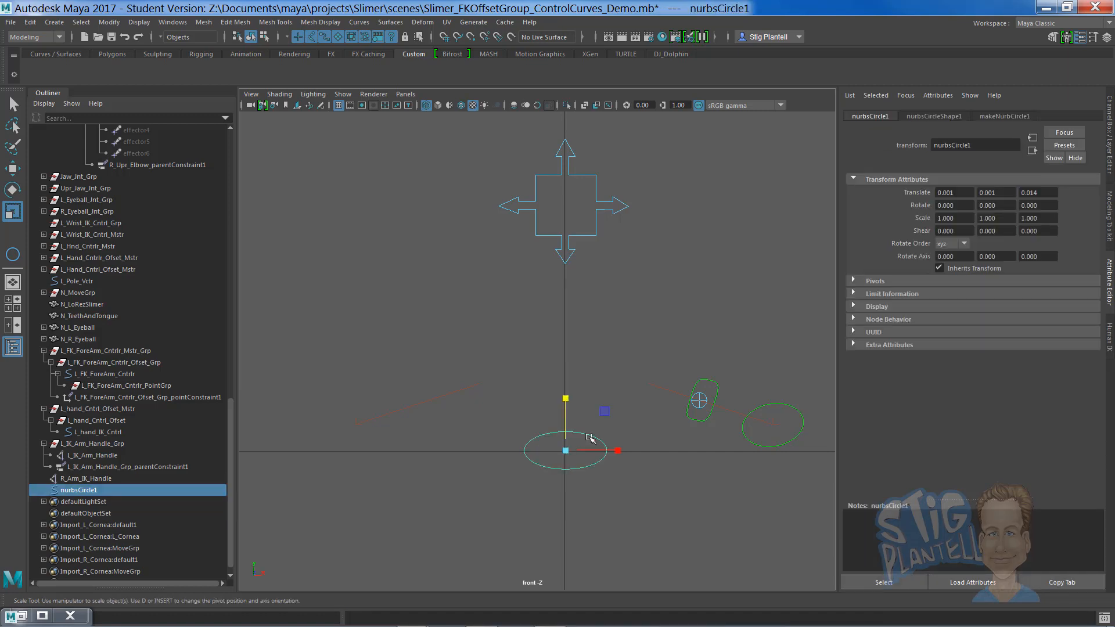
pyautogui.click(1078, 36)
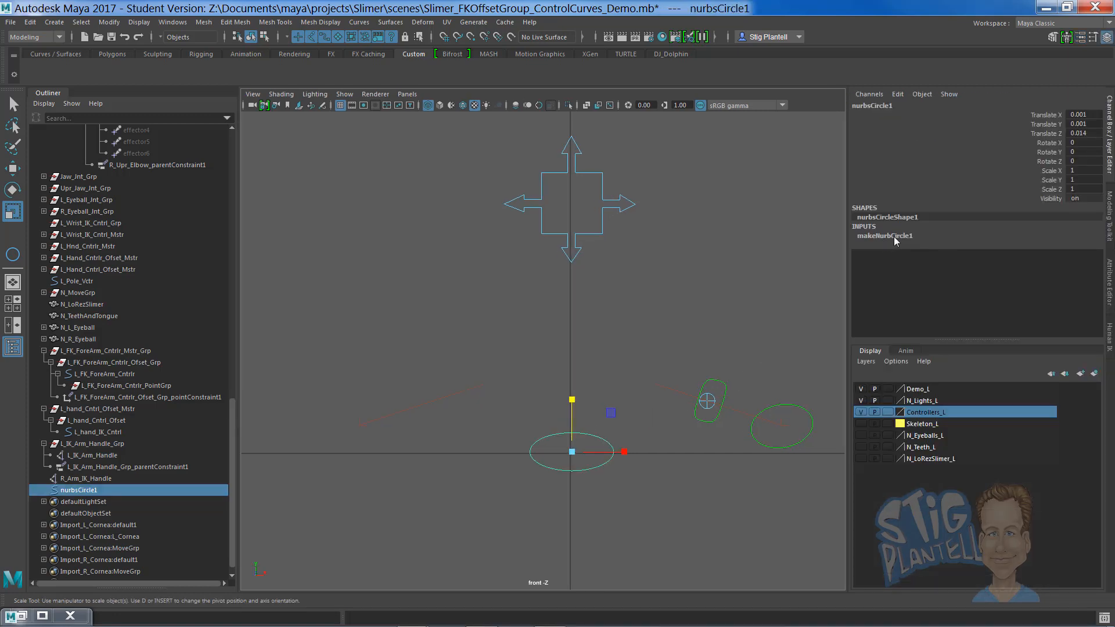
# - Delete the circle's history, rename it R_IK_Arm_Cntrl, and freeze its transforms
pyautogui.press('space')
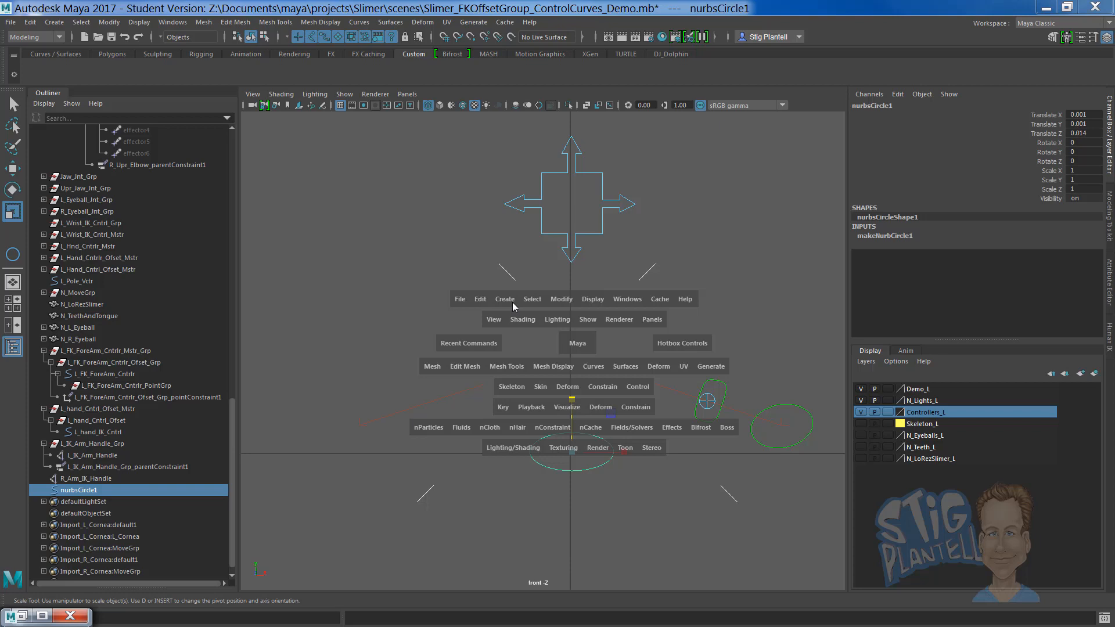
pyautogui.click(480, 298)
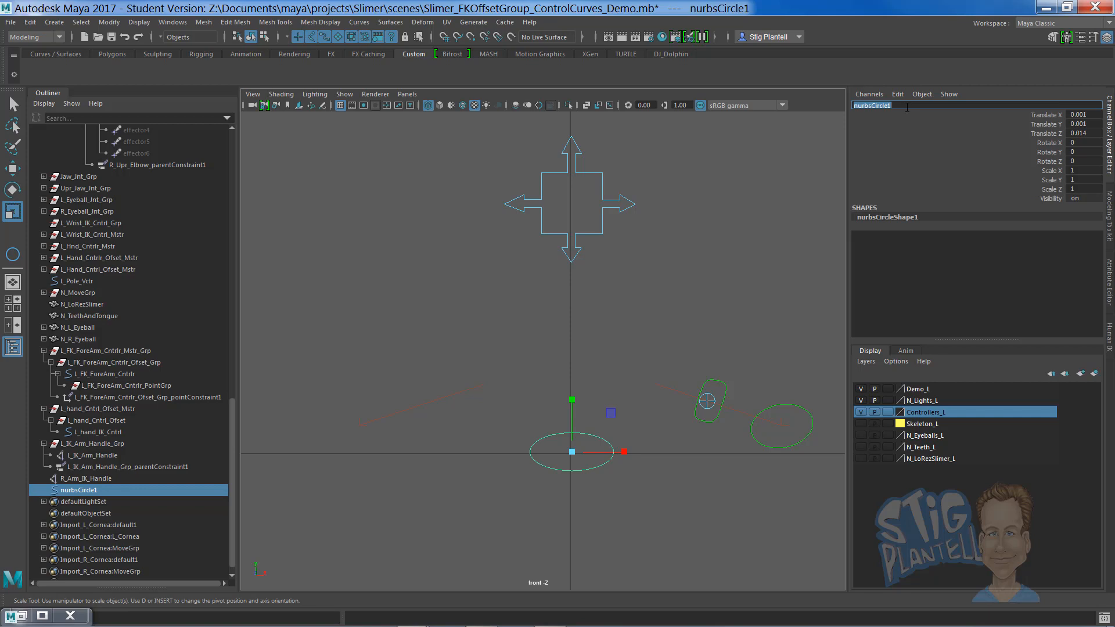
pyautogui.write('R')
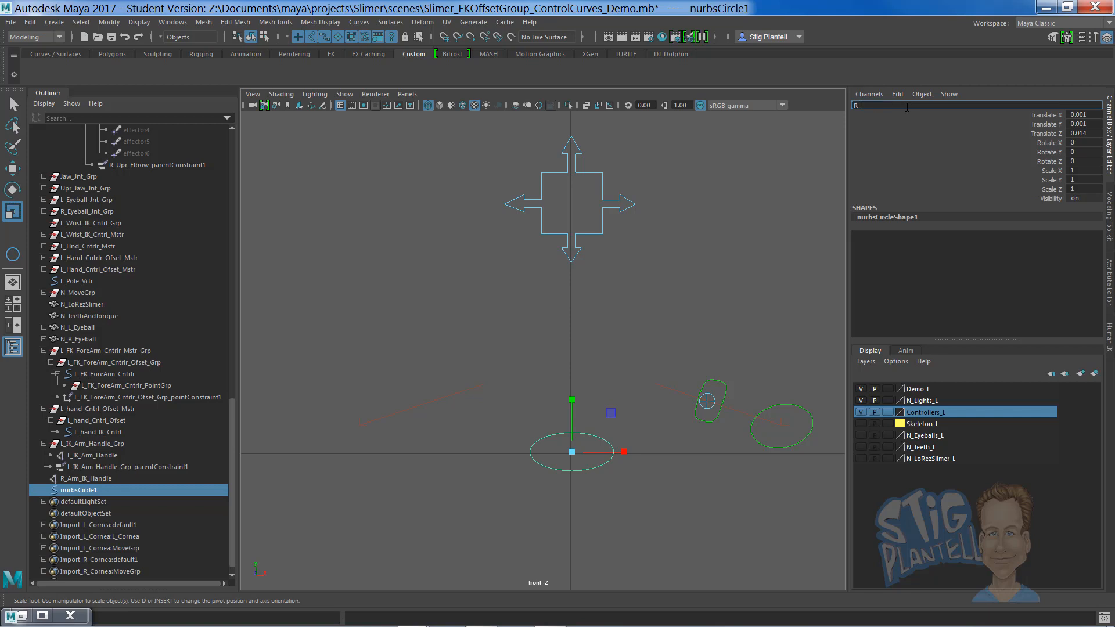
pyautogui.write('IK')
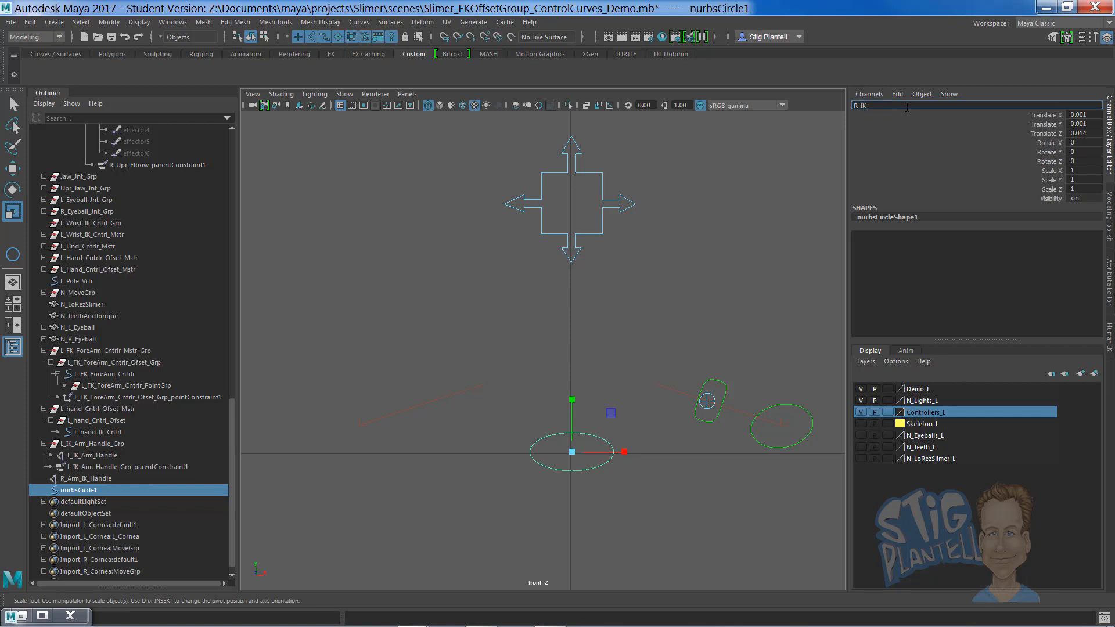
pyautogui.write('Arm_Cntrl')
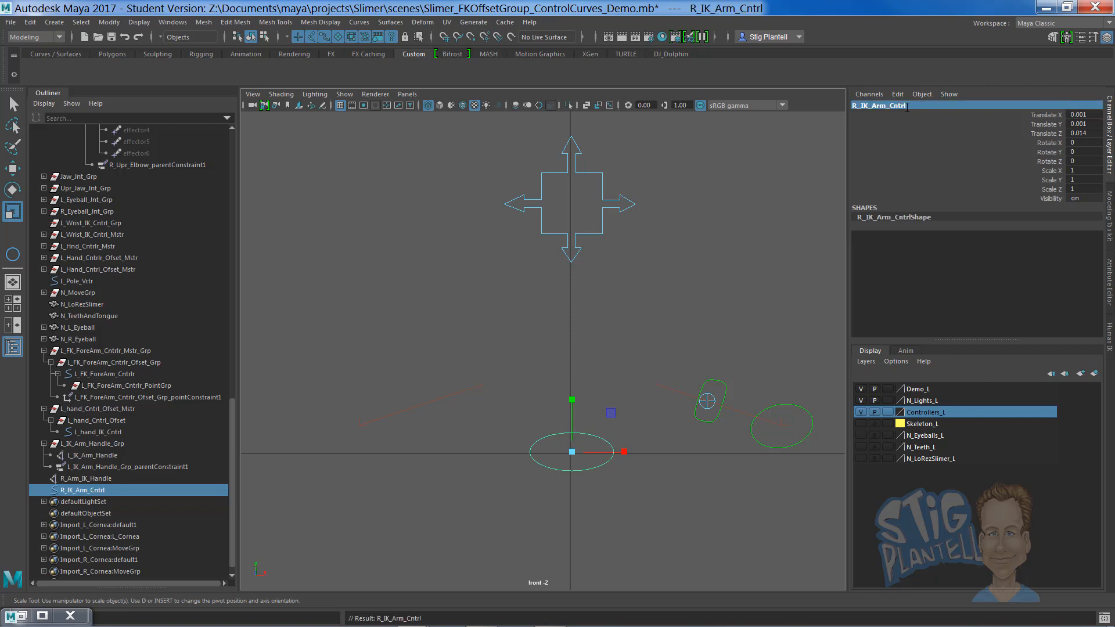
pyautogui.moveTo(619, 313)
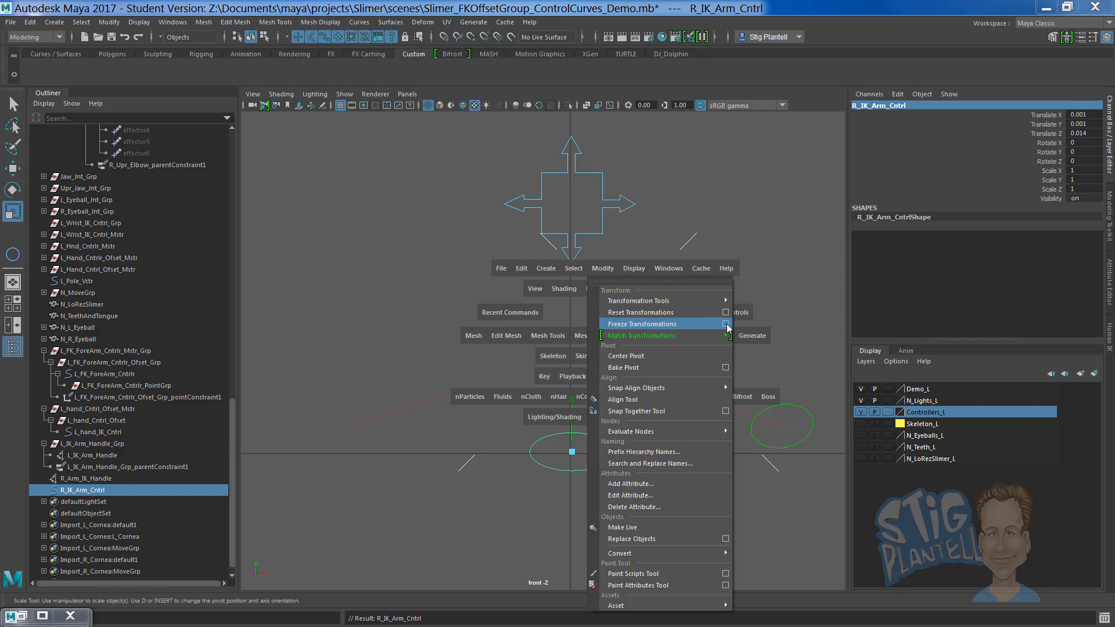
pyautogui.click(639, 323)
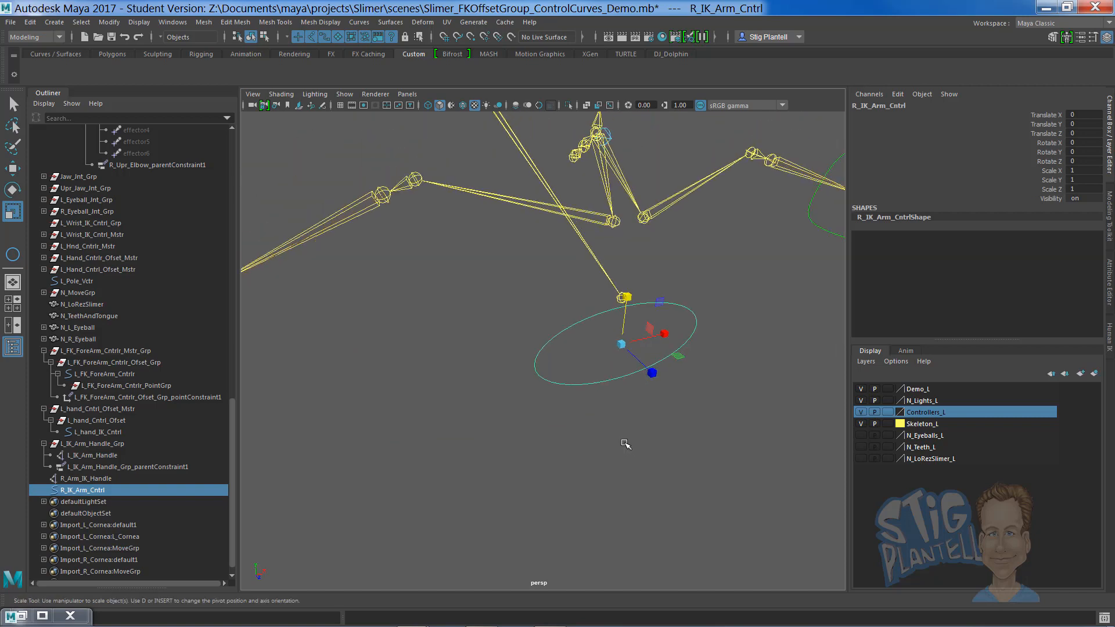
# - Add the right wrist joint to the selection alongside R_IK_Arm_Cntrl for parenting
pyautogui.doubleClick(80, 490)
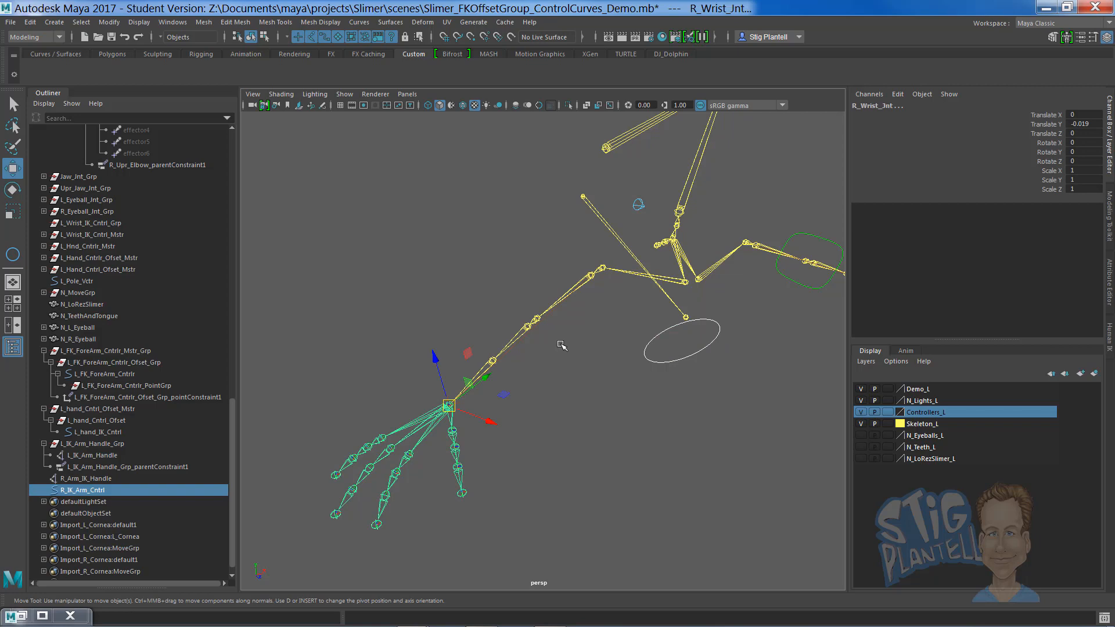
pyautogui.press('space')
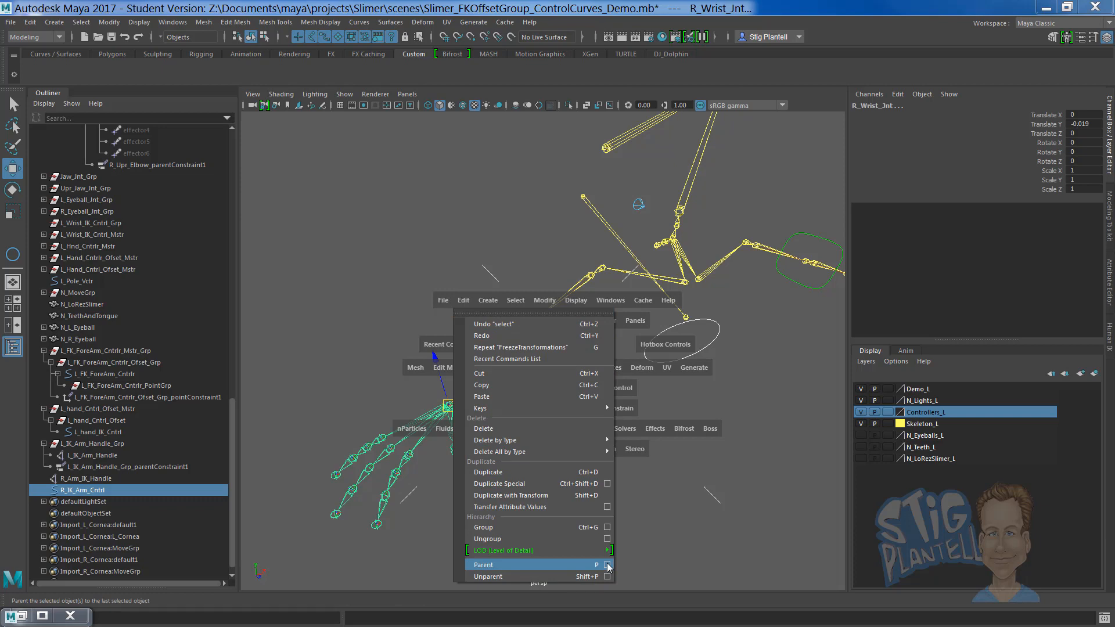
# - Parent R_IK_Arm_Cntrl under the right wrist joint and freeze its transforms there
pyautogui.click(606, 564)
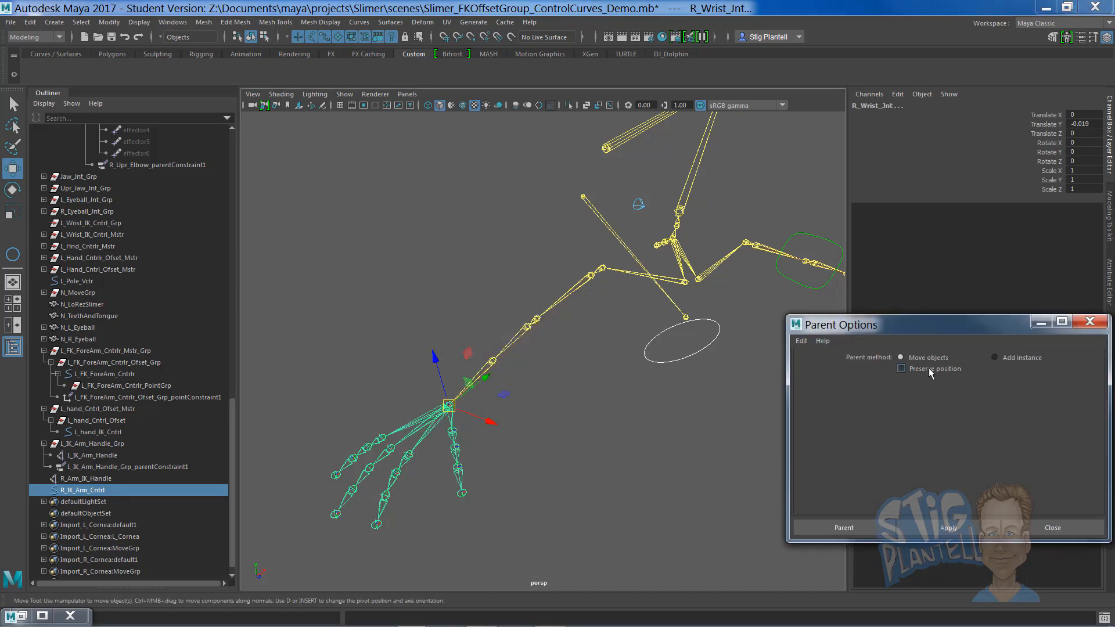
pyautogui.click(901, 369)
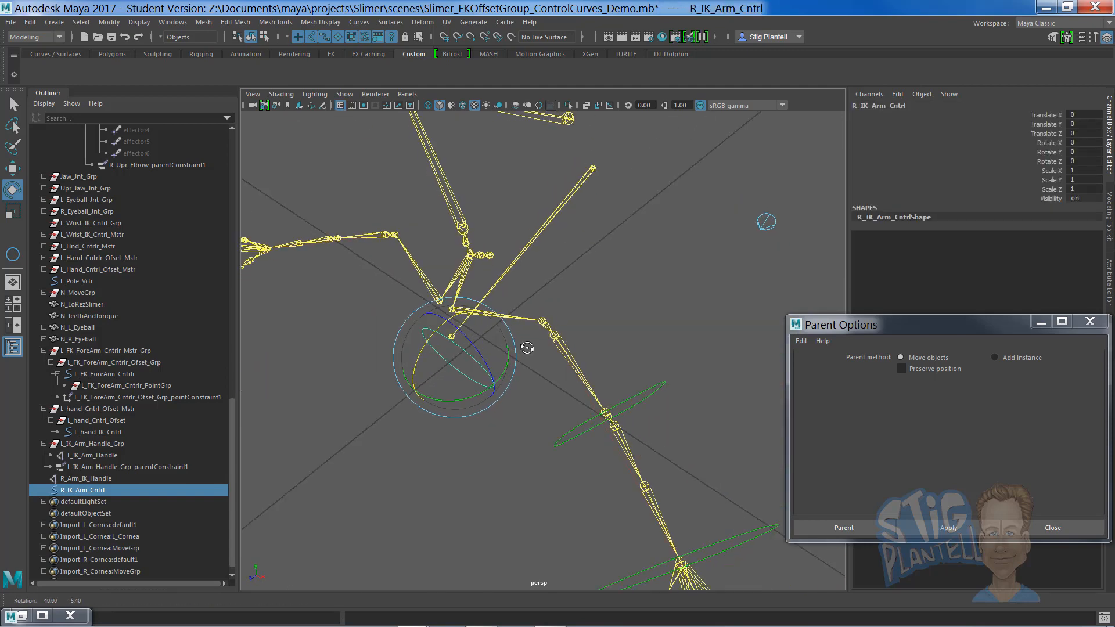
pyautogui.moveTo(526, 348); pyautogui.dragTo(505, 345)
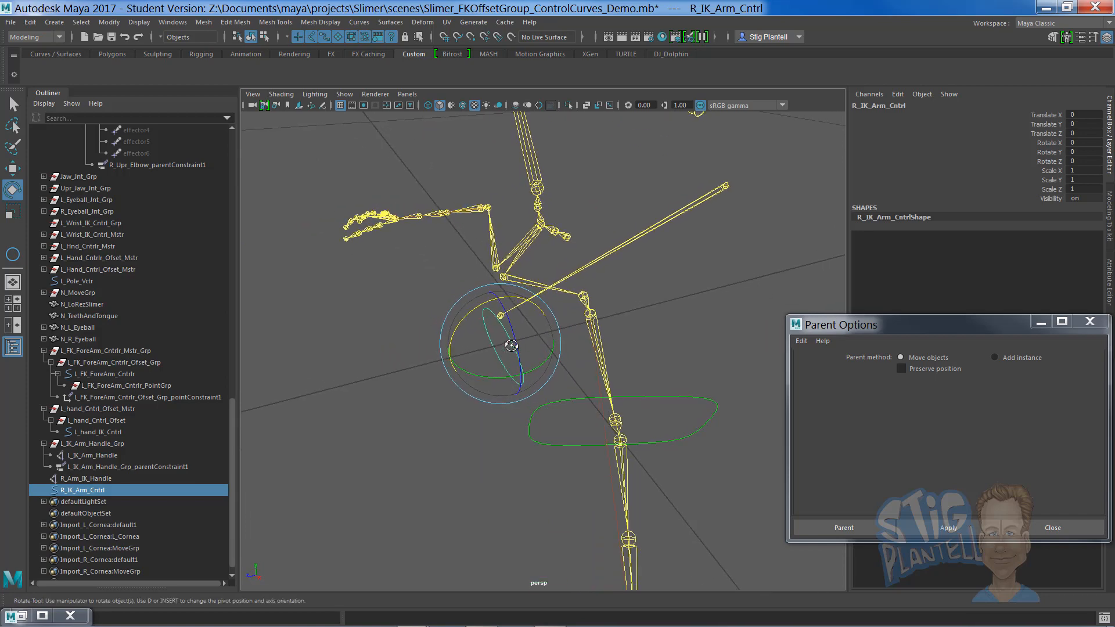
pyautogui.moveTo(511, 345); pyautogui.dragTo(537, 335)
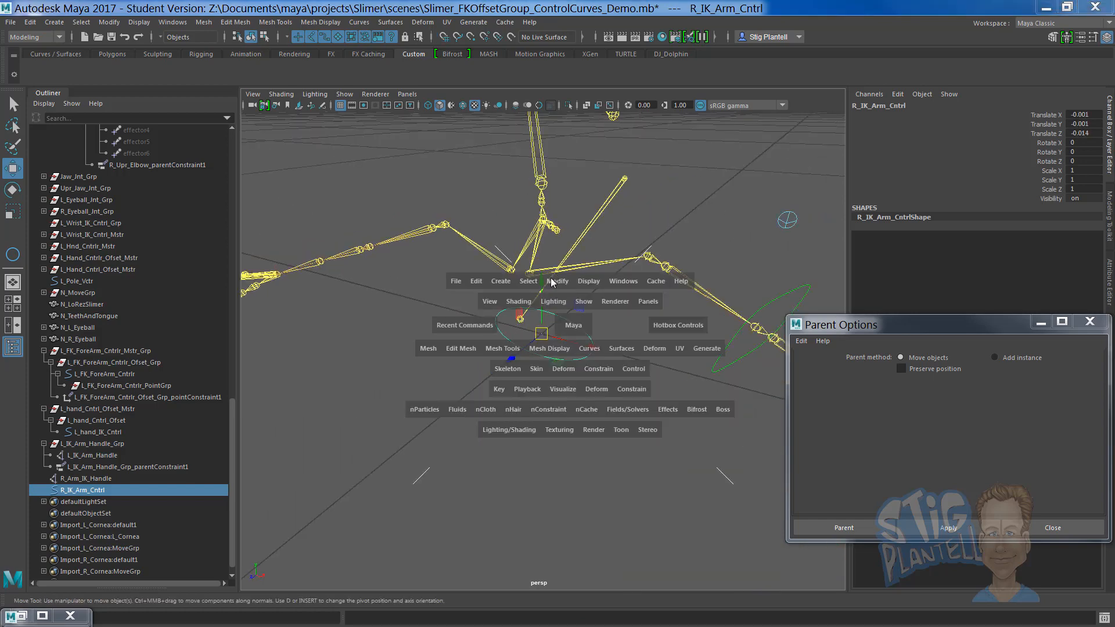
pyautogui.click(558, 281)
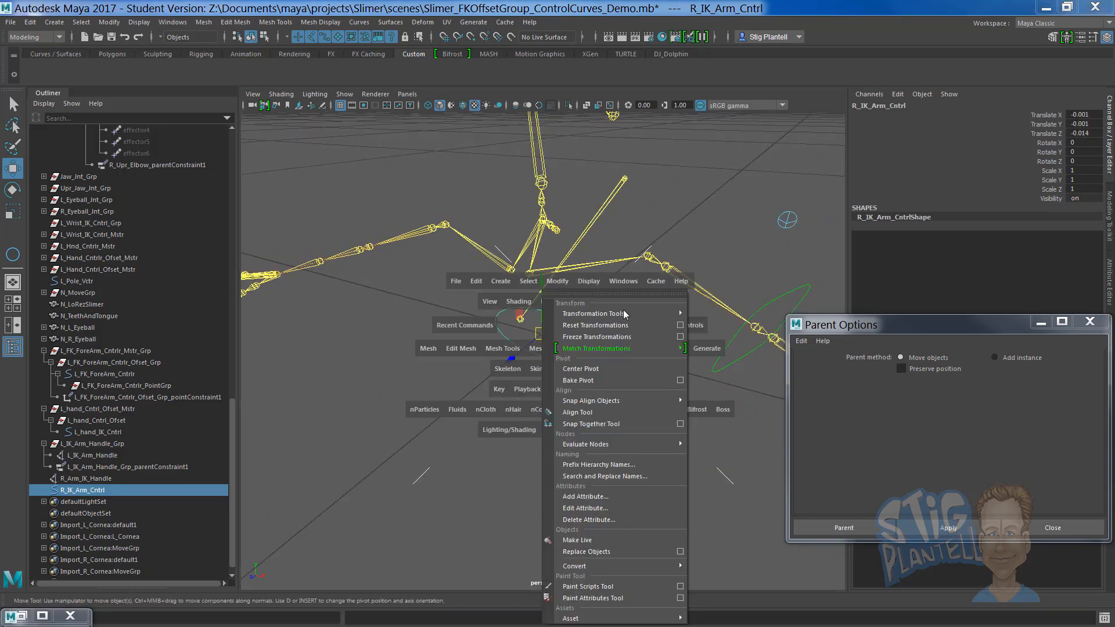
pyautogui.moveTo(597, 337)
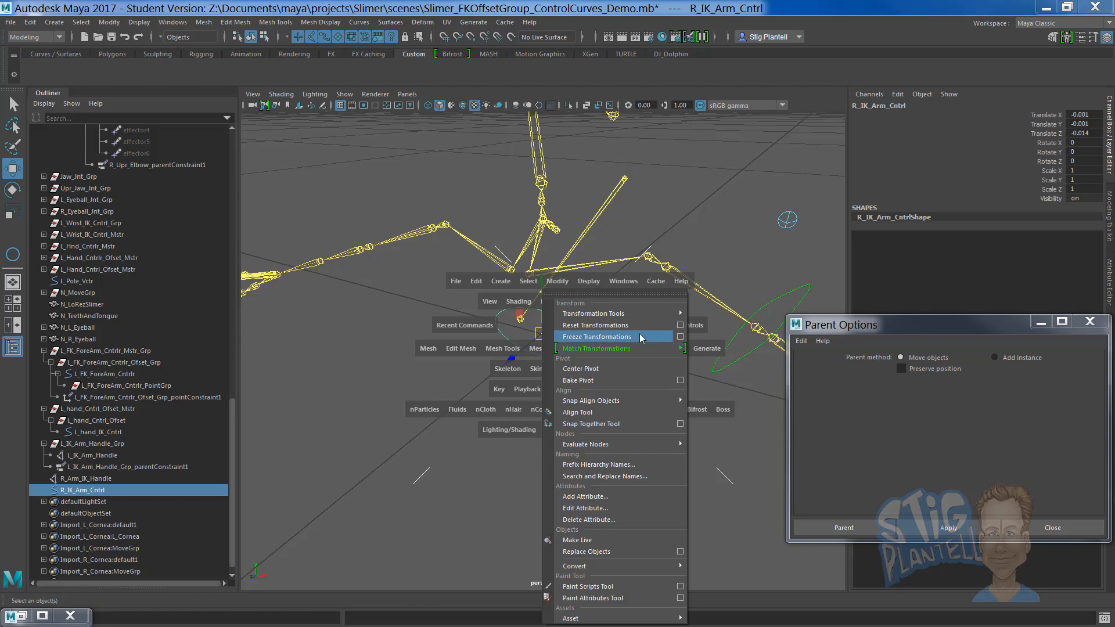
pyautogui.click(596, 336)
pyautogui.write('R_IK_Arm_Cntrl_Offset')
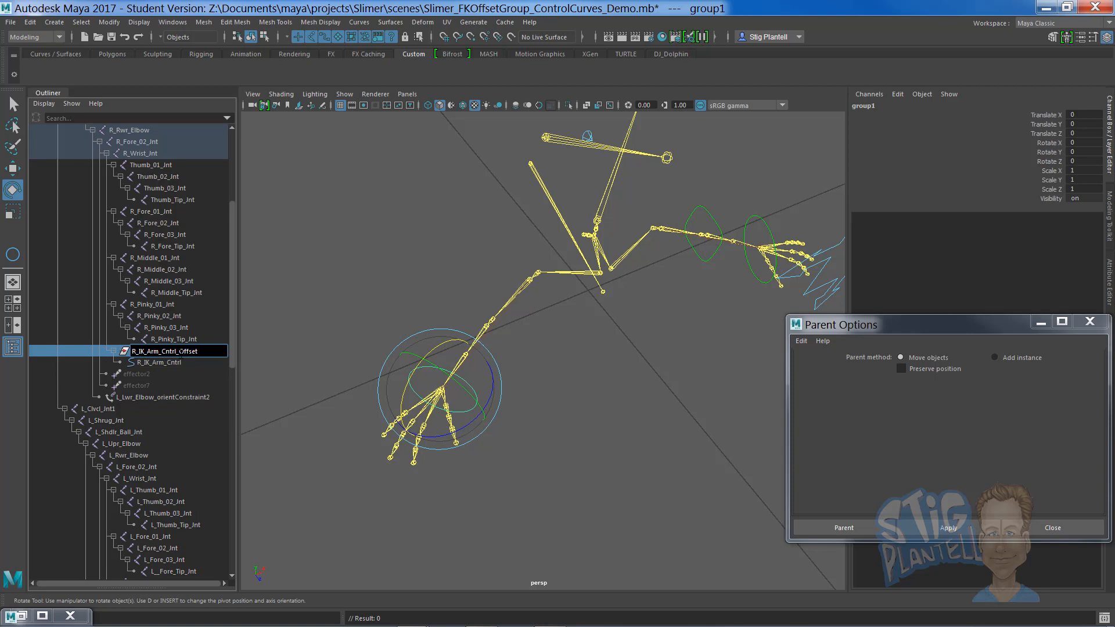
# - Name the offset group R_IK_Arm_Cntrl_OffsetGrp, rotate it to the wrist, and scale it to 1.329
pyautogui.click(165, 351)
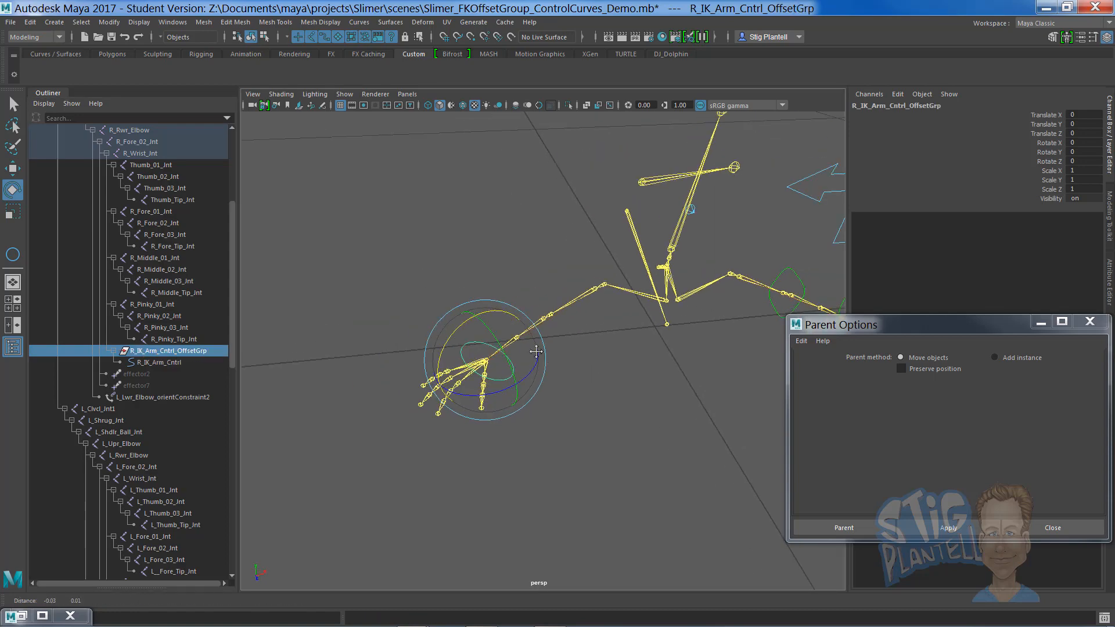
pyautogui.moveTo(537, 352); pyautogui.dragTo(444, 375)
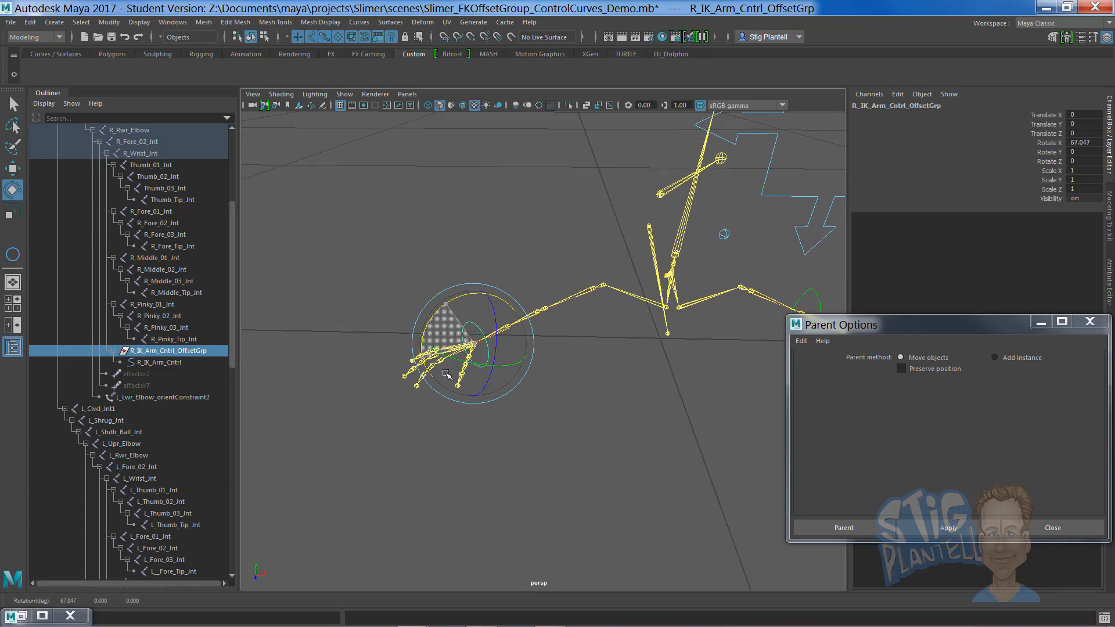
pyautogui.moveTo(448, 374); pyautogui.dragTo(576, 412)
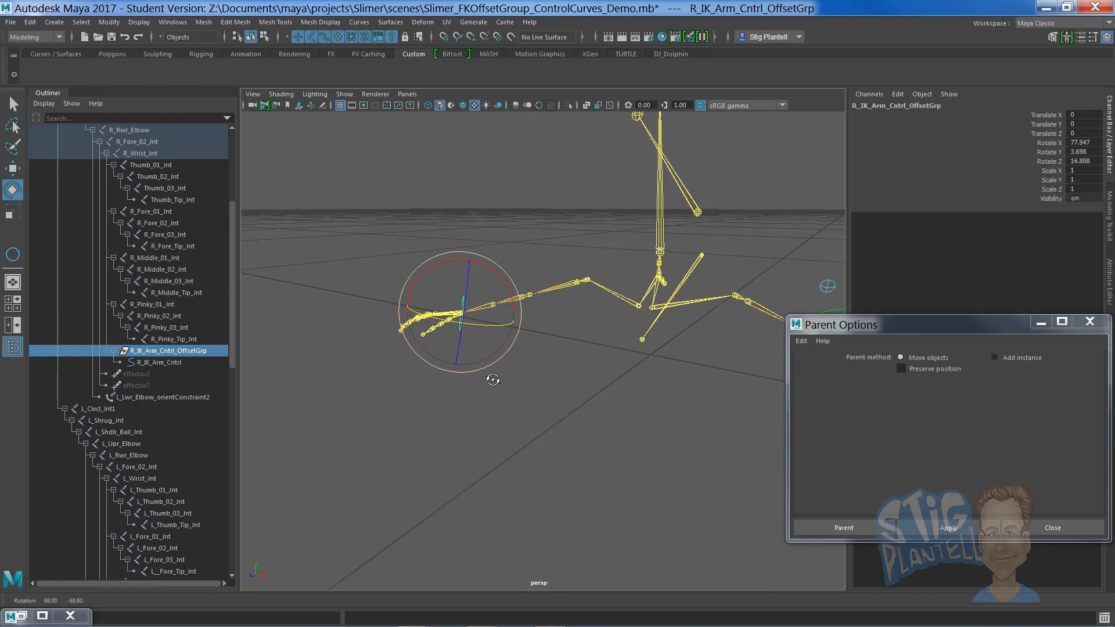
pyautogui.moveTo(462, 320); pyautogui.dragTo(480, 263)
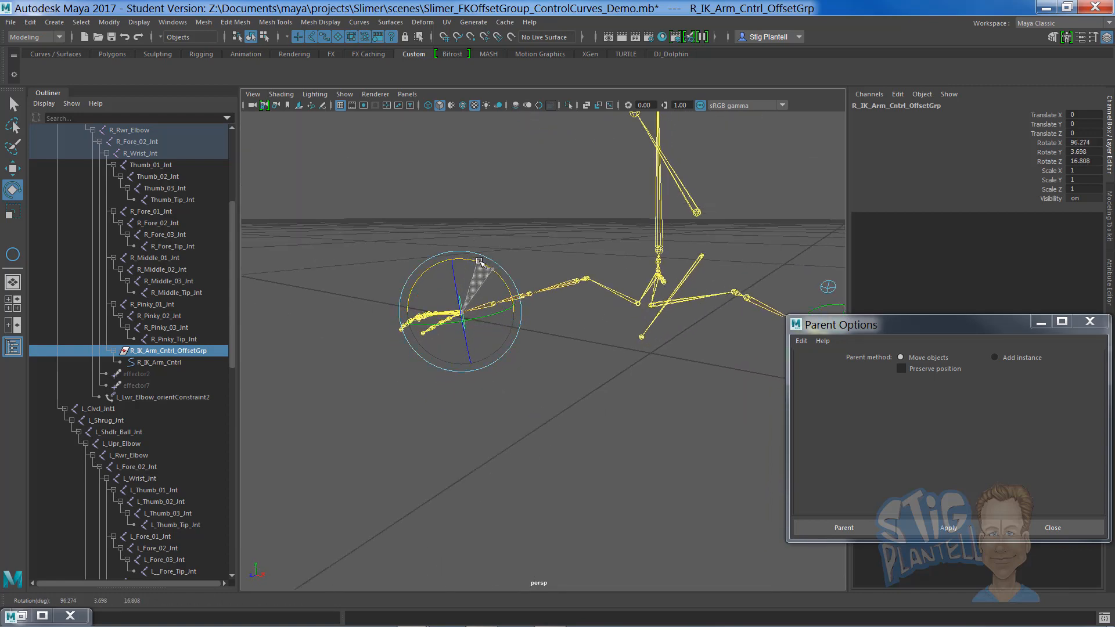
pyautogui.moveTo(481, 264); pyautogui.dragTo(555, 364)
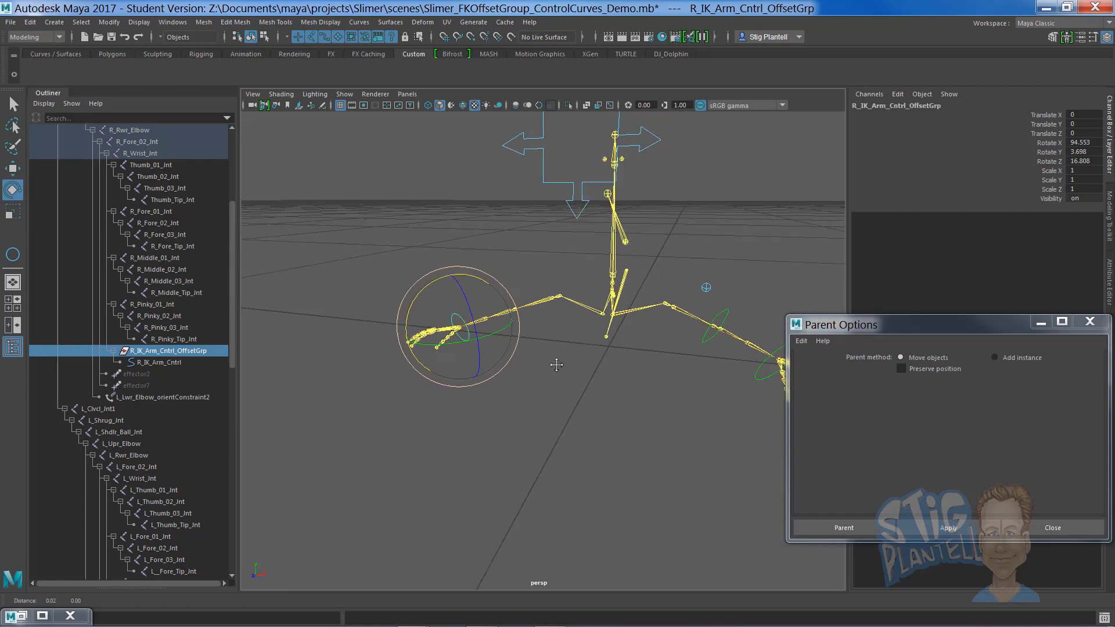
pyautogui.moveTo(554, 363); pyautogui.dragTo(602, 404)
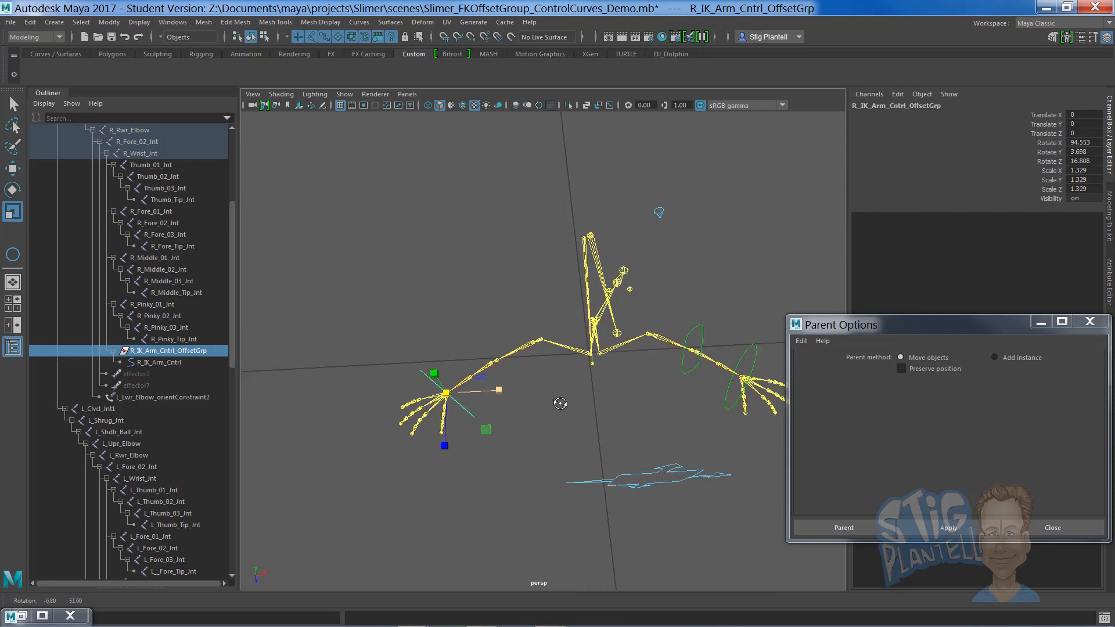
pyautogui.moveTo(560, 403); pyautogui.dragTo(608, 415)
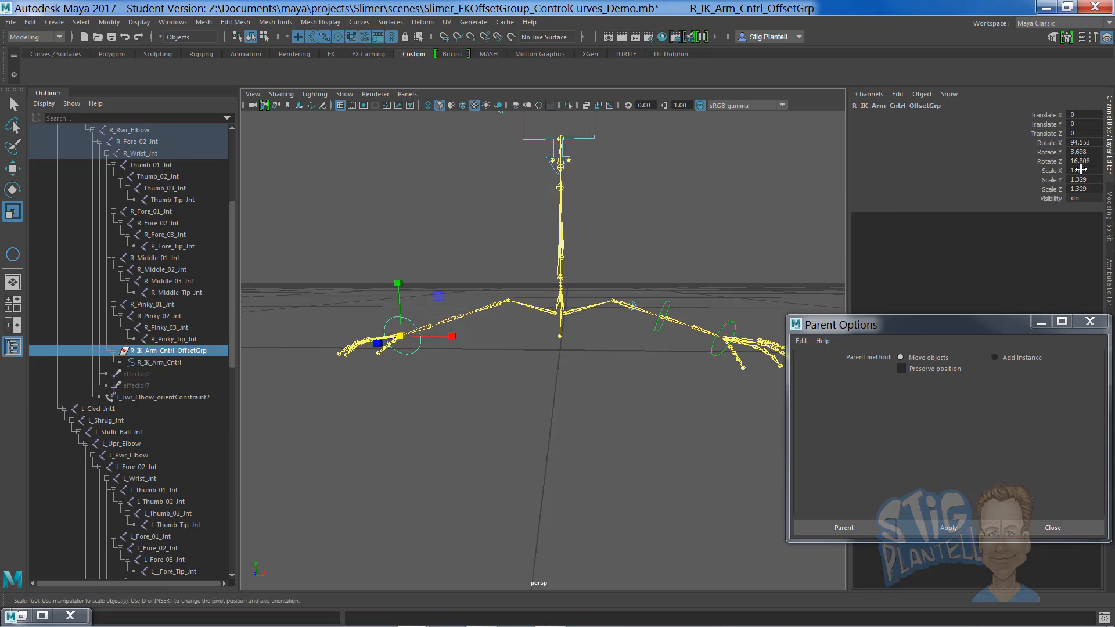
# - Freeze the control curve's transforms to zero and select R_IK_Arm_Cntrl_OffsetGrp in the Outliner
pyautogui.press('space')
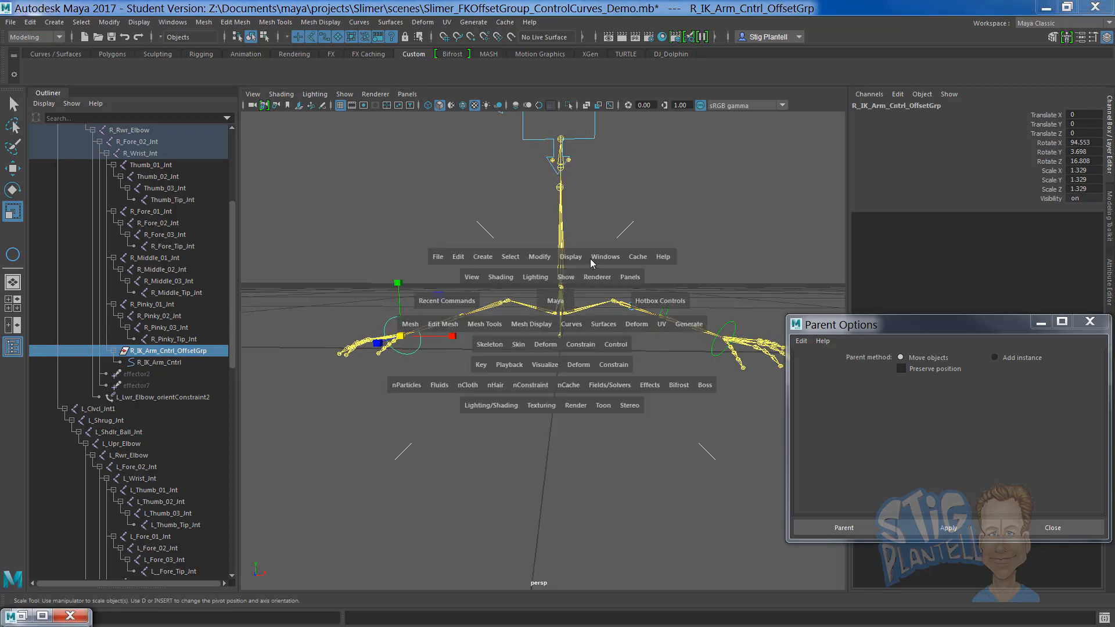
pyautogui.click(539, 257)
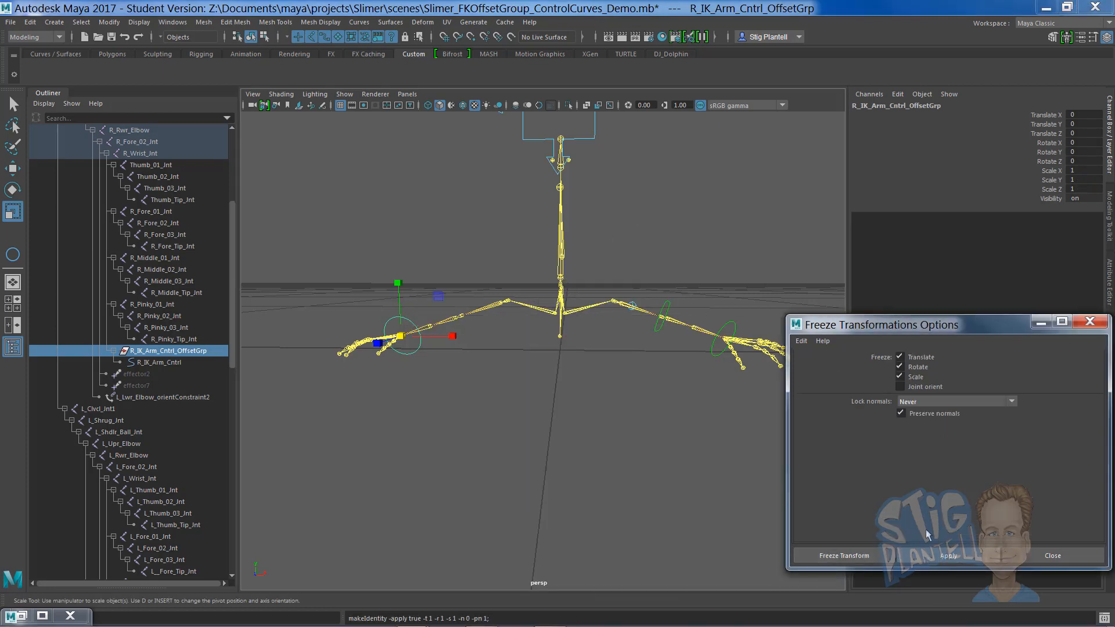
pyautogui.click(153, 361)
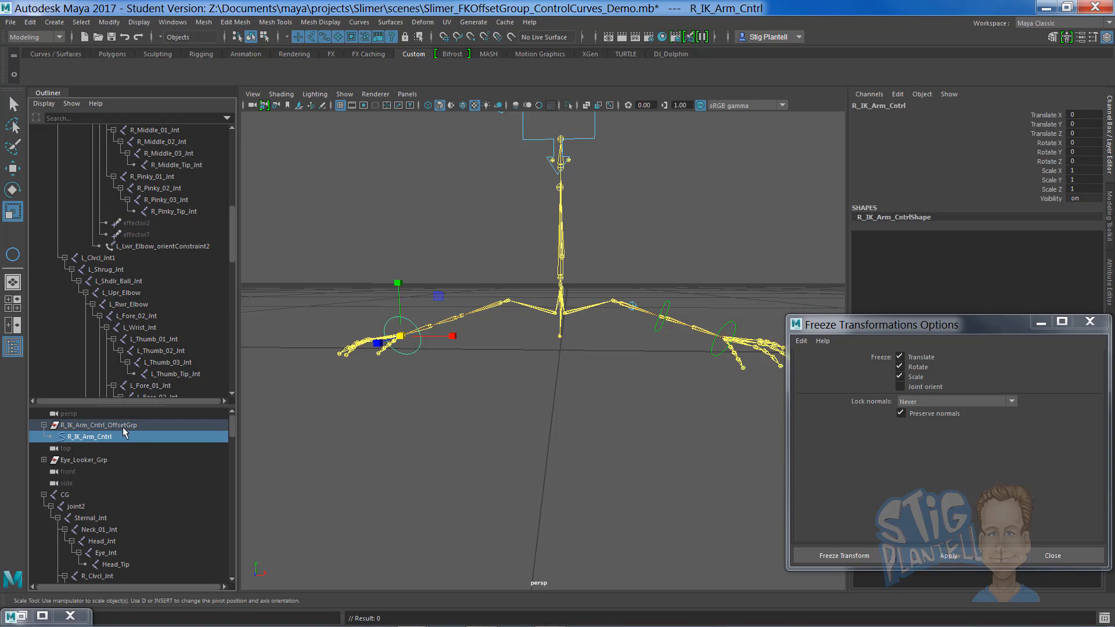
pyautogui.click(93, 426)
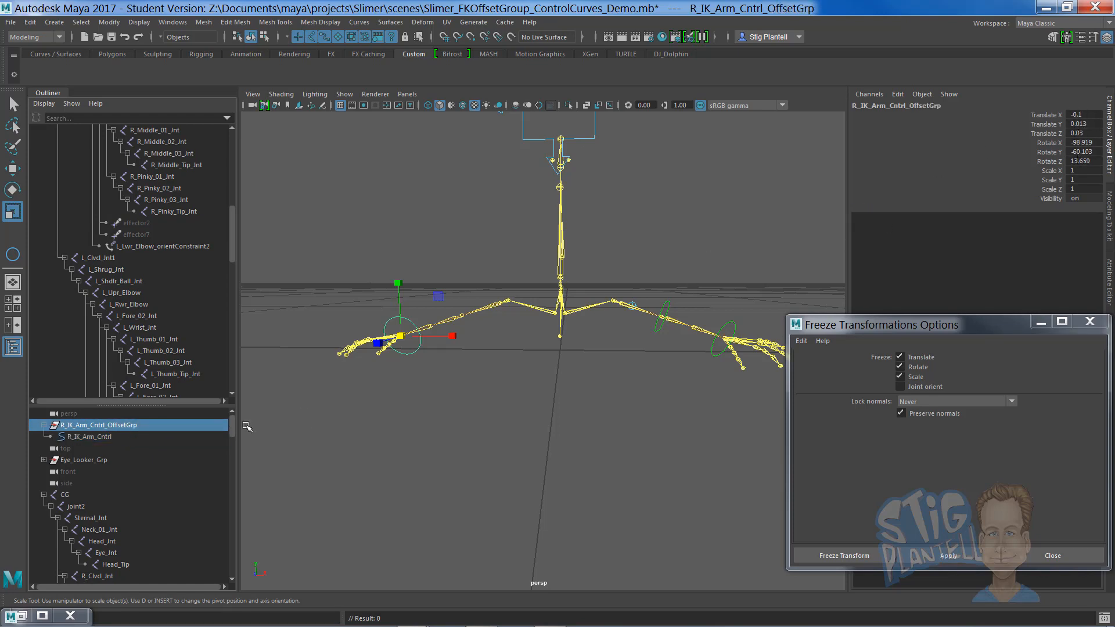
pyautogui.moveTo(276, 396)
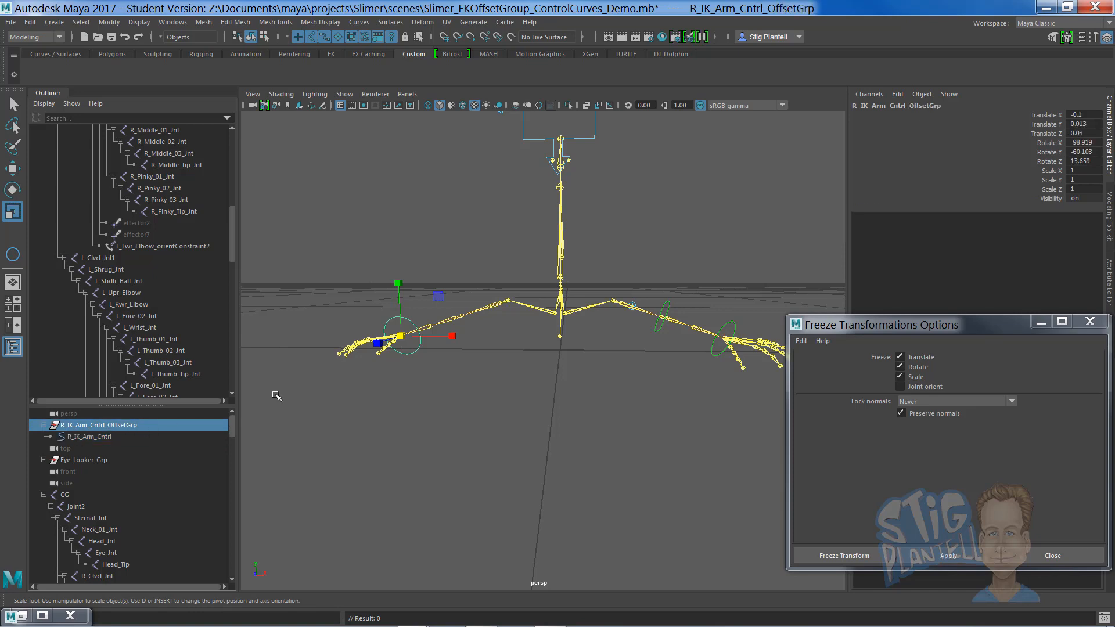
pyautogui.click(89, 436)
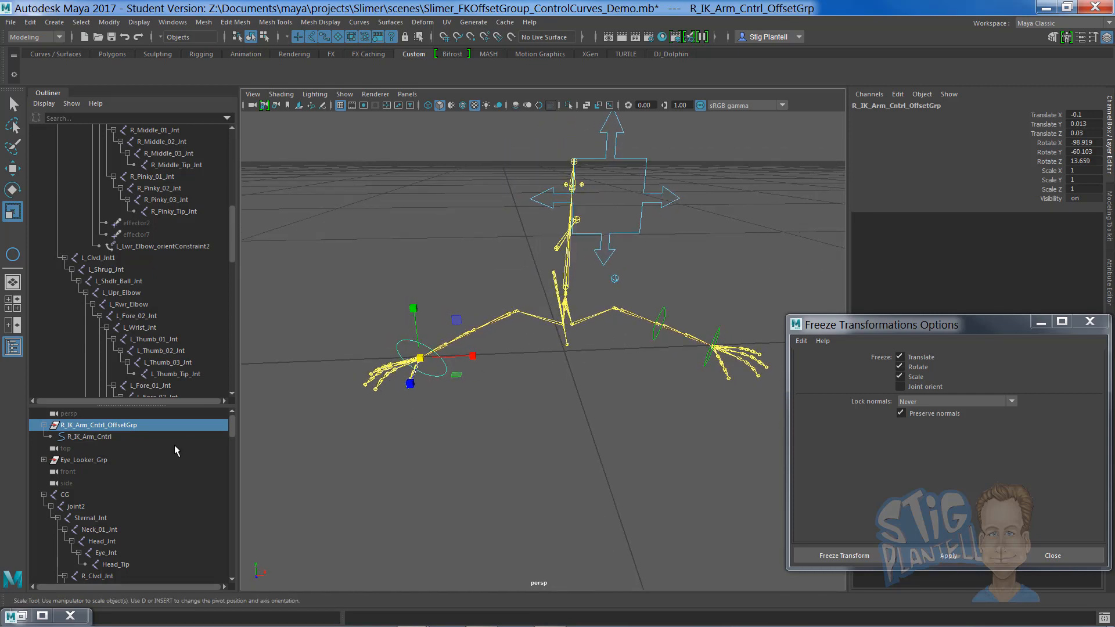
# - Wrap the offset group in a new named group, then reselect the offset group and R_IK_Arm_Cntrl
pyautogui.doubleClick(93, 425)
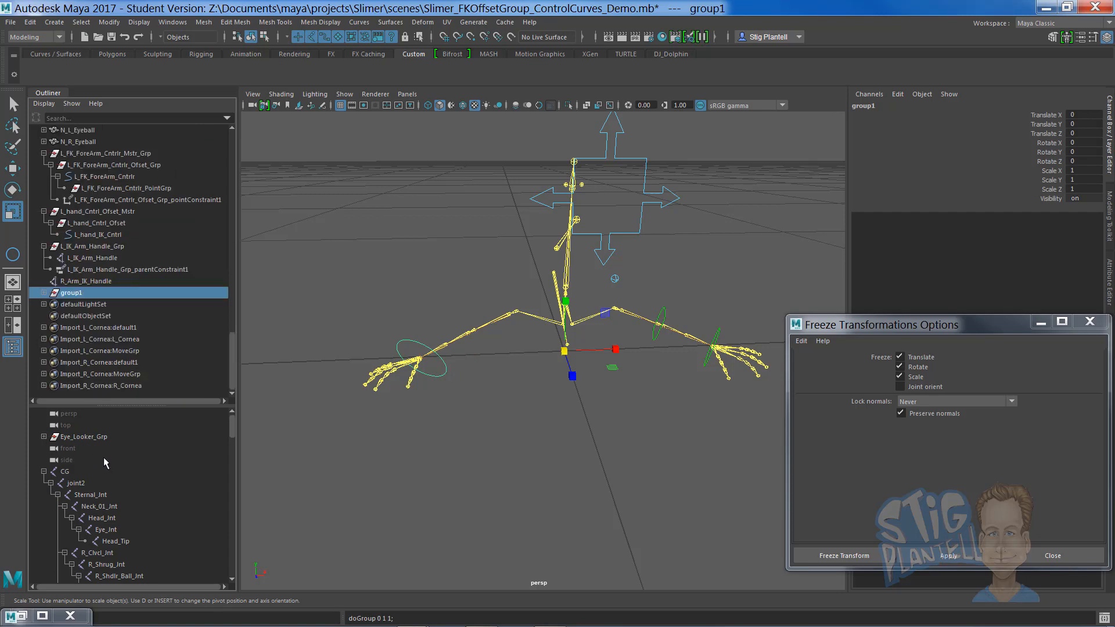
pyautogui.doubleClick(72, 292)
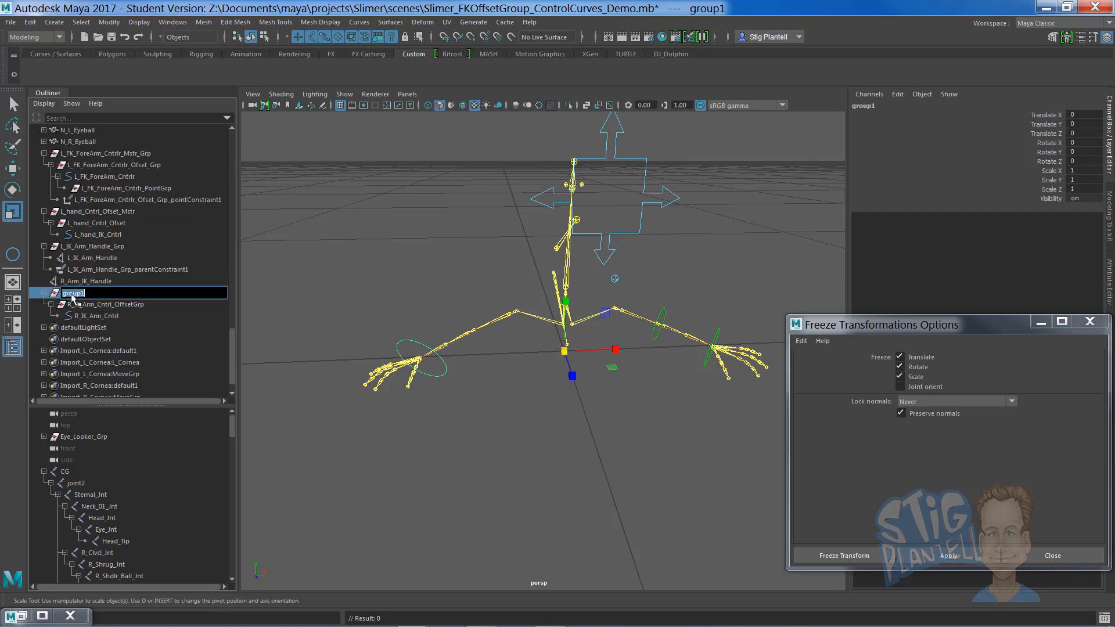
pyautogui.write('R_IK_Arm_Cntrl_OffsetGrp')
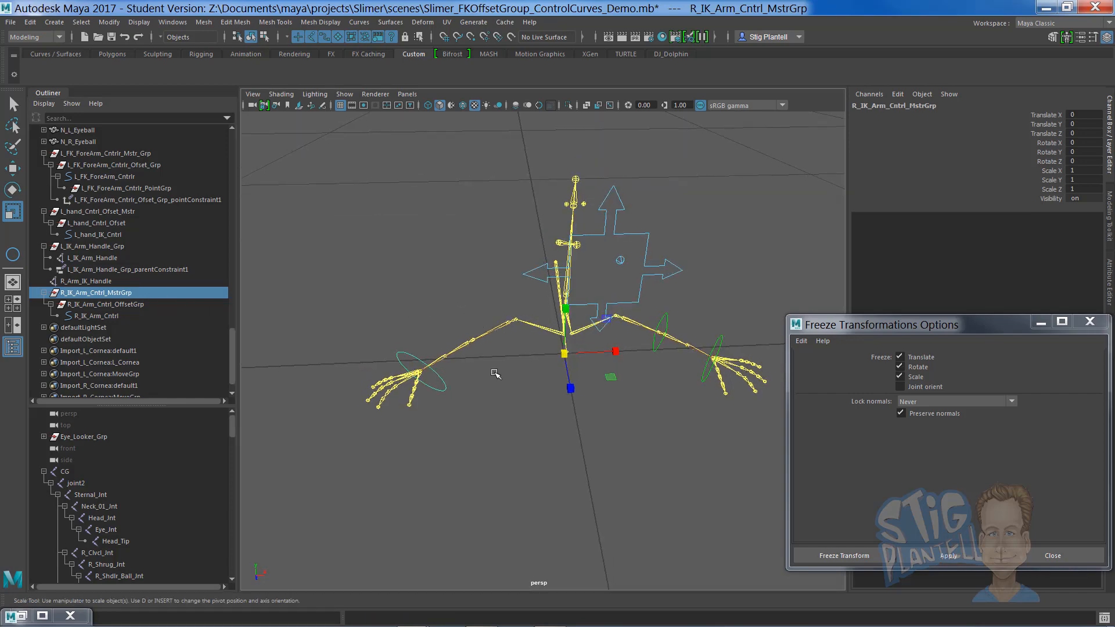
pyautogui.press('space')
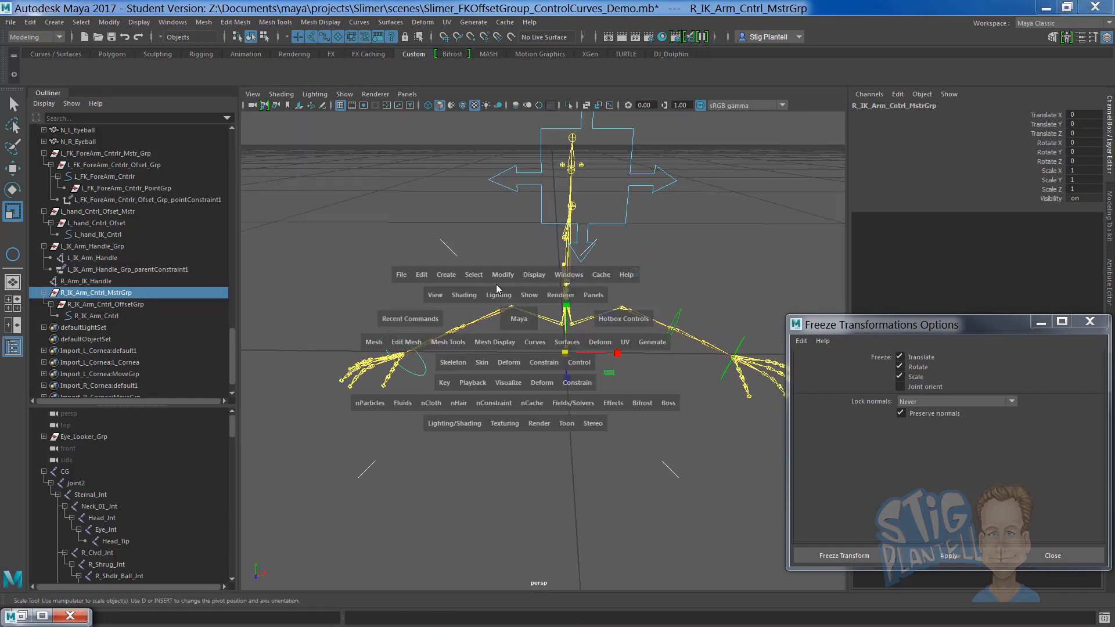
pyautogui.click(503, 275)
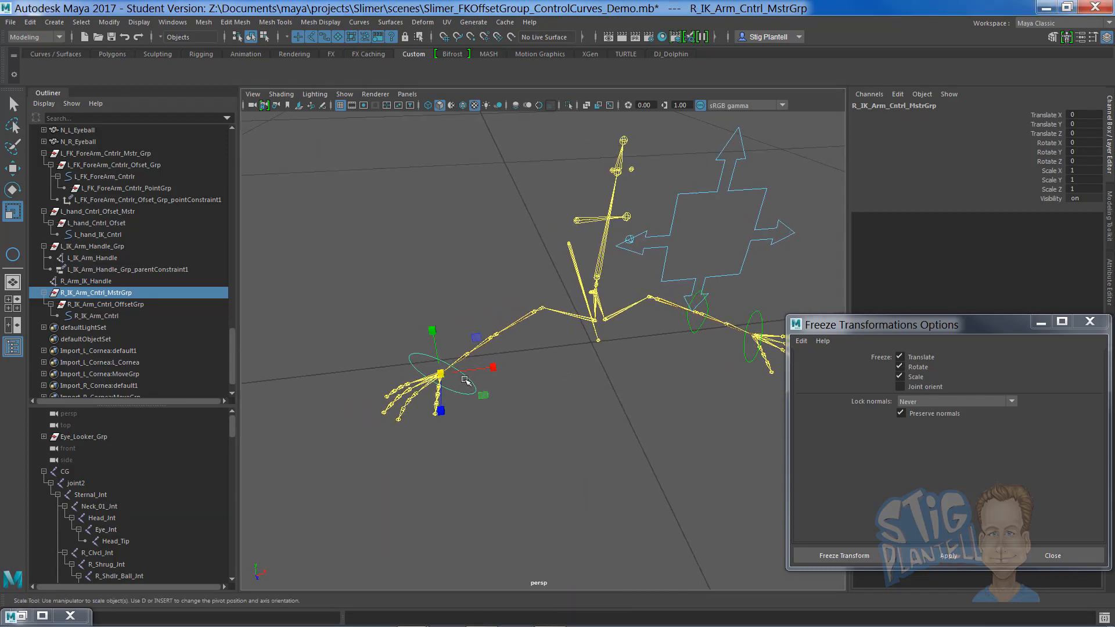
pyautogui.click(105, 304)
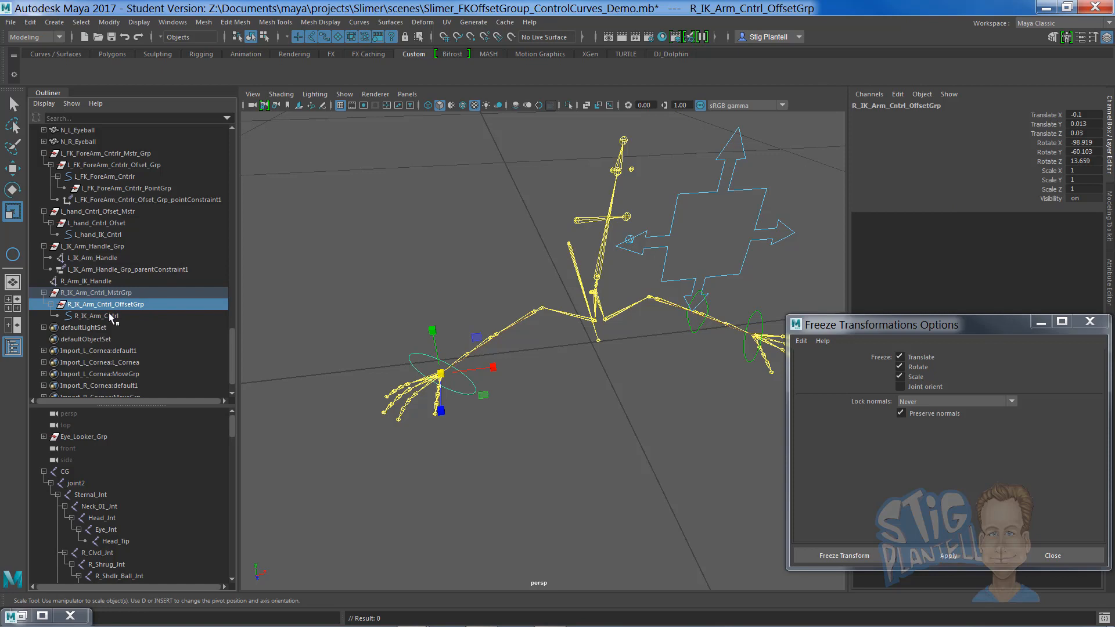
pyautogui.click(95, 314)
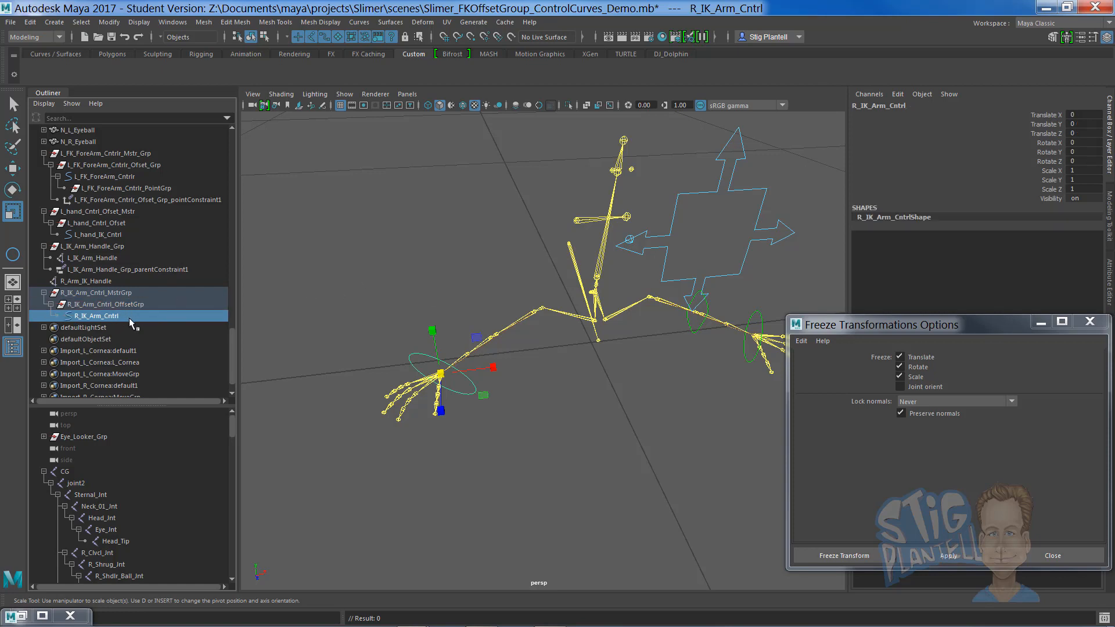
pyautogui.moveTo(563, 377)
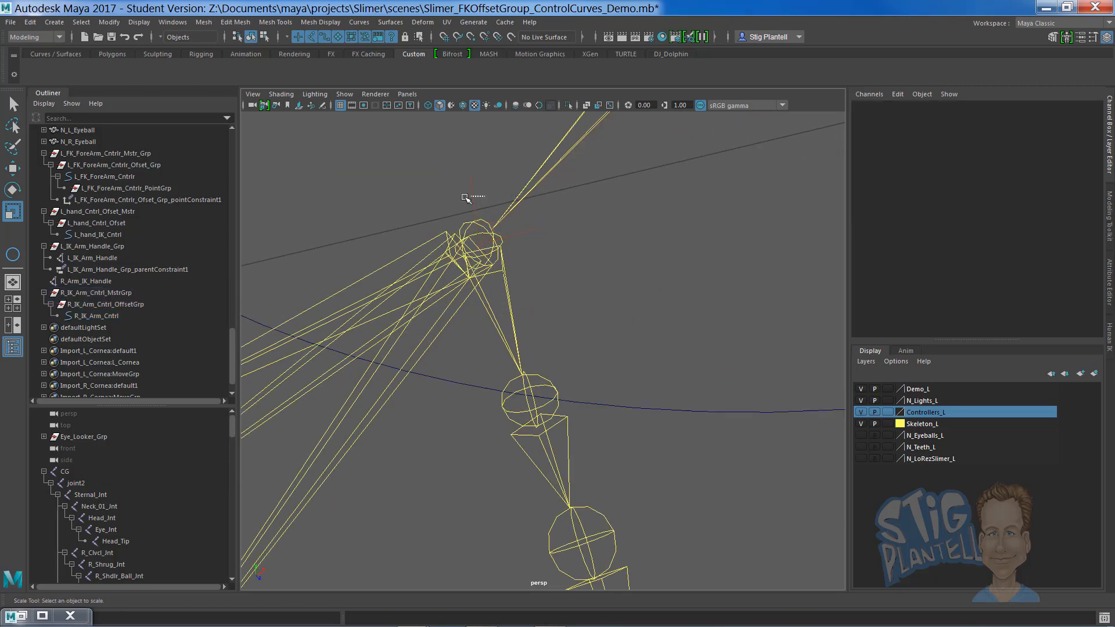
# - Parent-constrain R_Arm_IK_Handle to R_IK_Arm_Cntrl with Maintain offset enabled
pyautogui.click(86, 281)
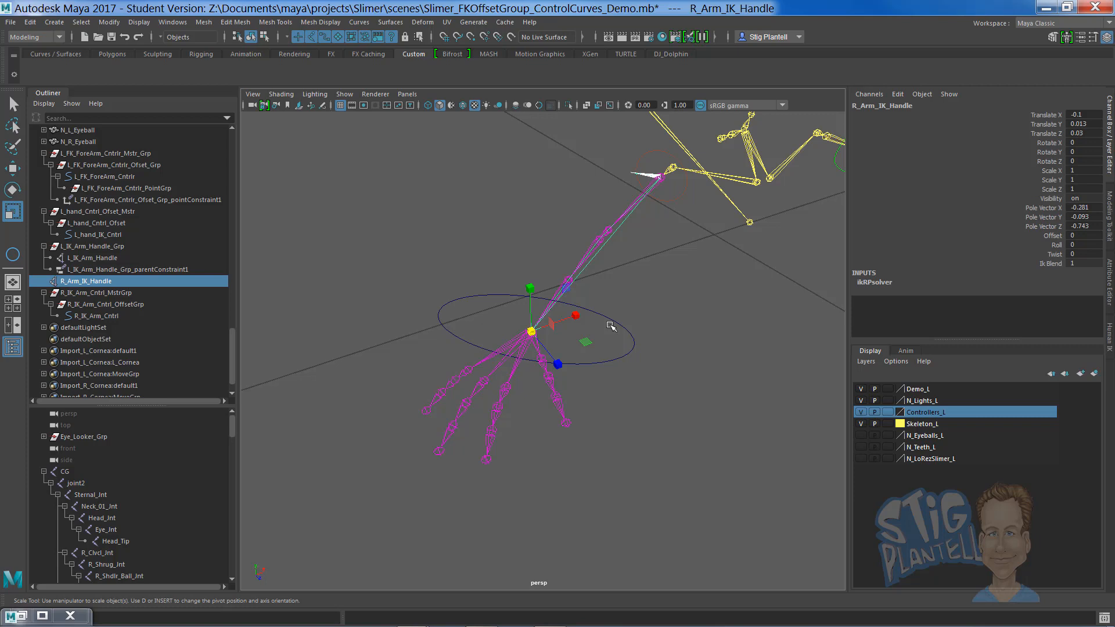
pyautogui.moveTo(627, 310)
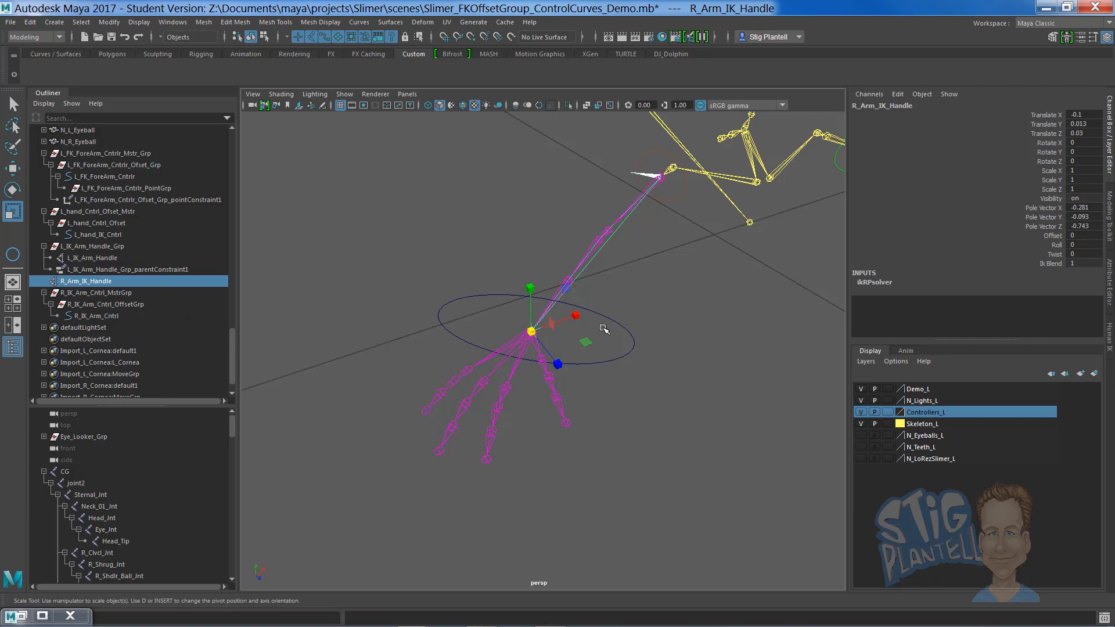
pyautogui.click(94, 316)
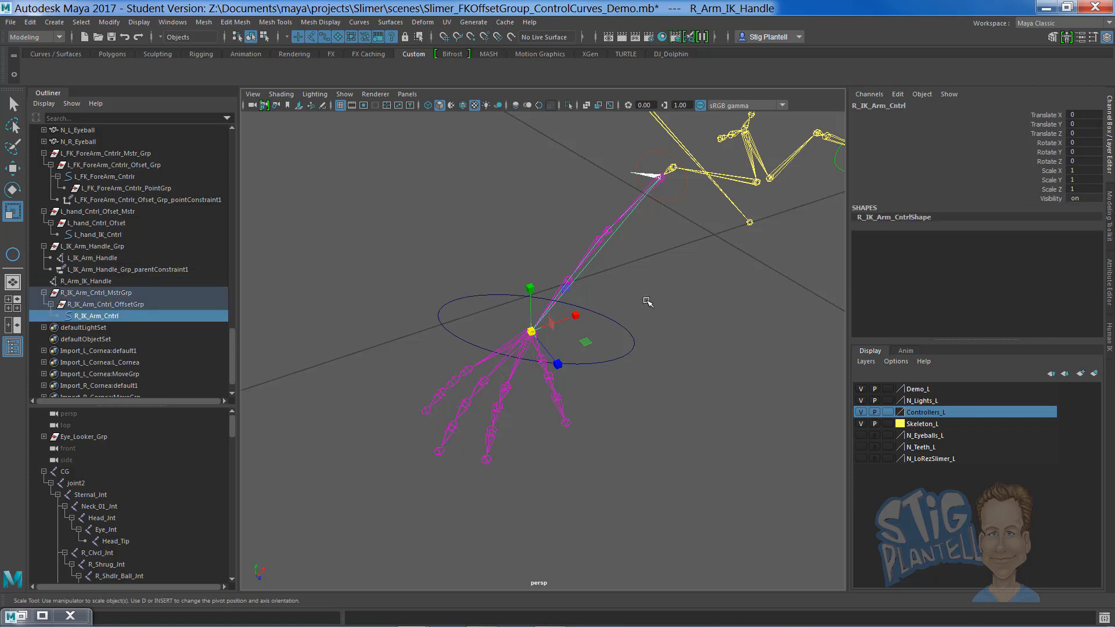
pyautogui.press('space')
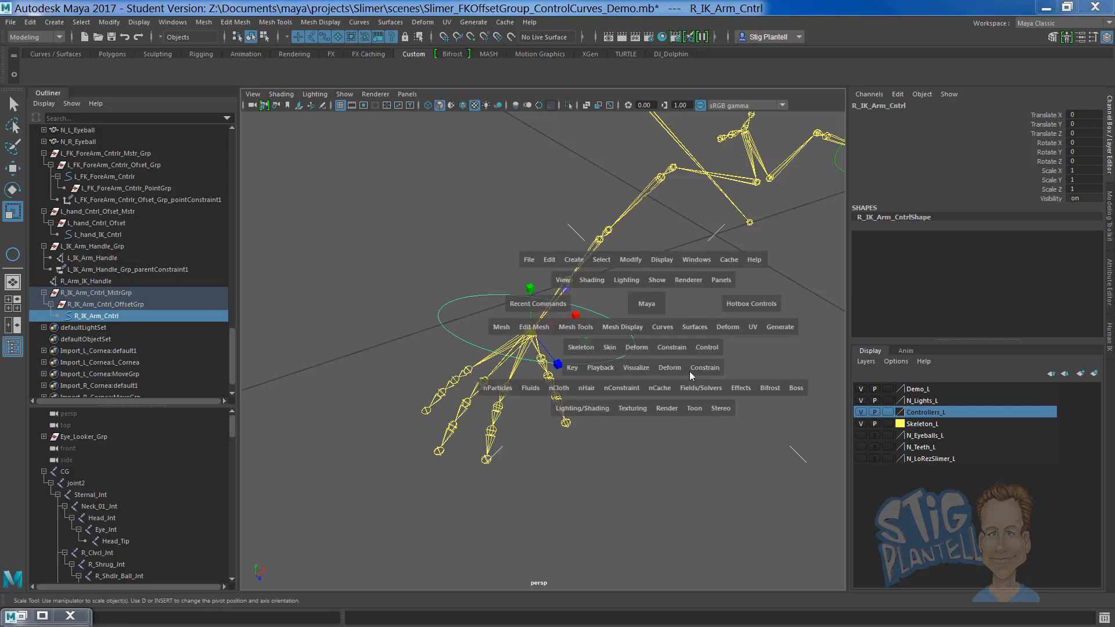
pyautogui.click(672, 348)
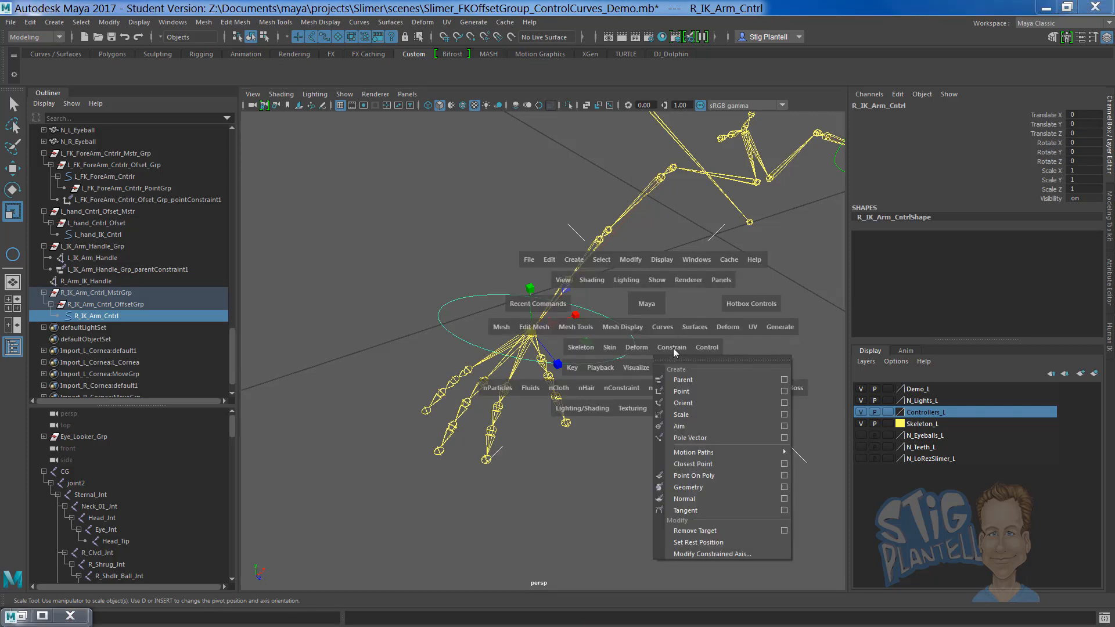
pyautogui.moveTo(683, 379)
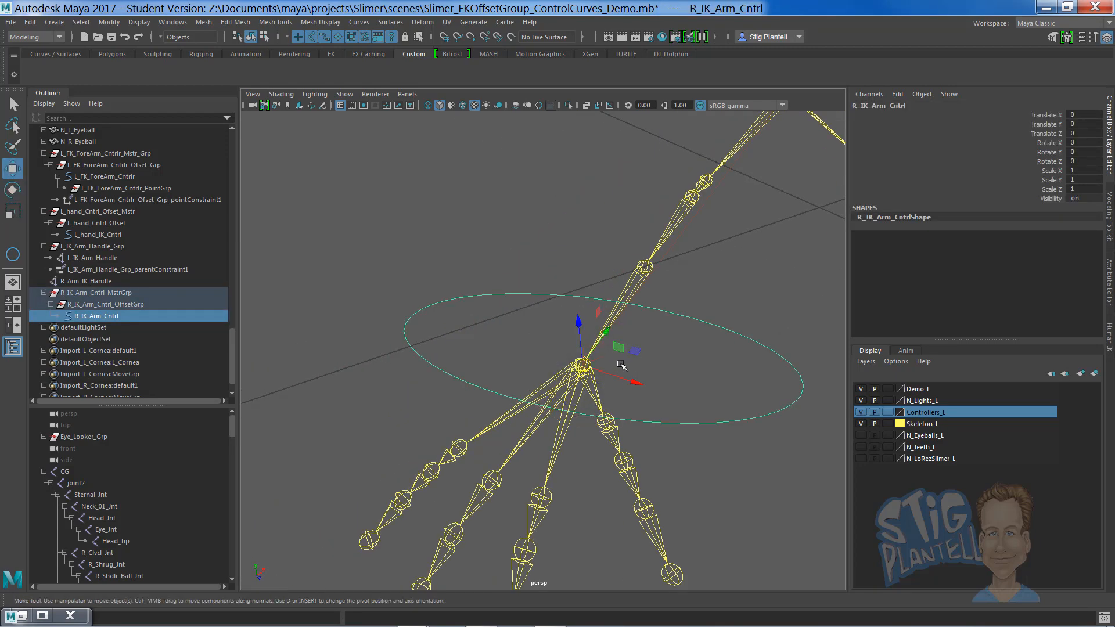
pyautogui.click(85, 281)
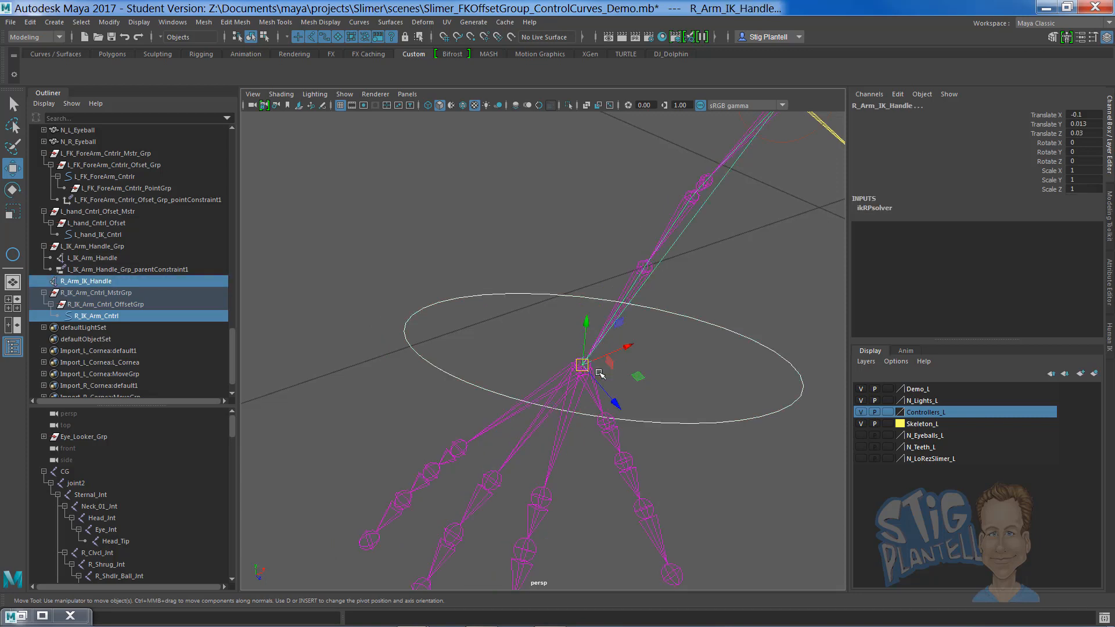
pyautogui.moveTo(561, 310)
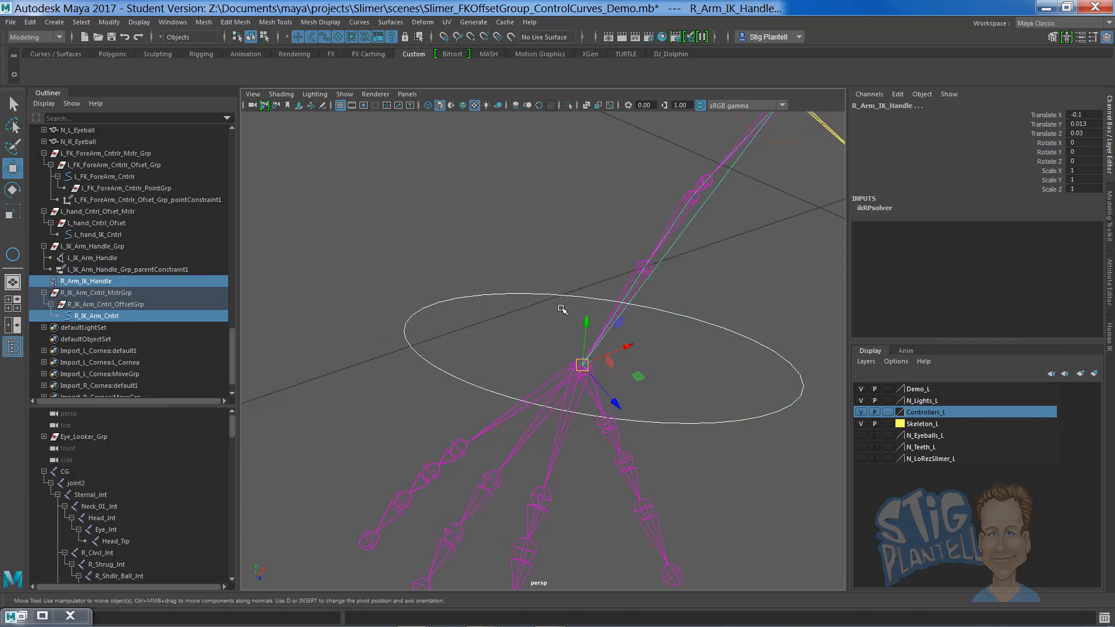
pyautogui.moveTo(580, 308)
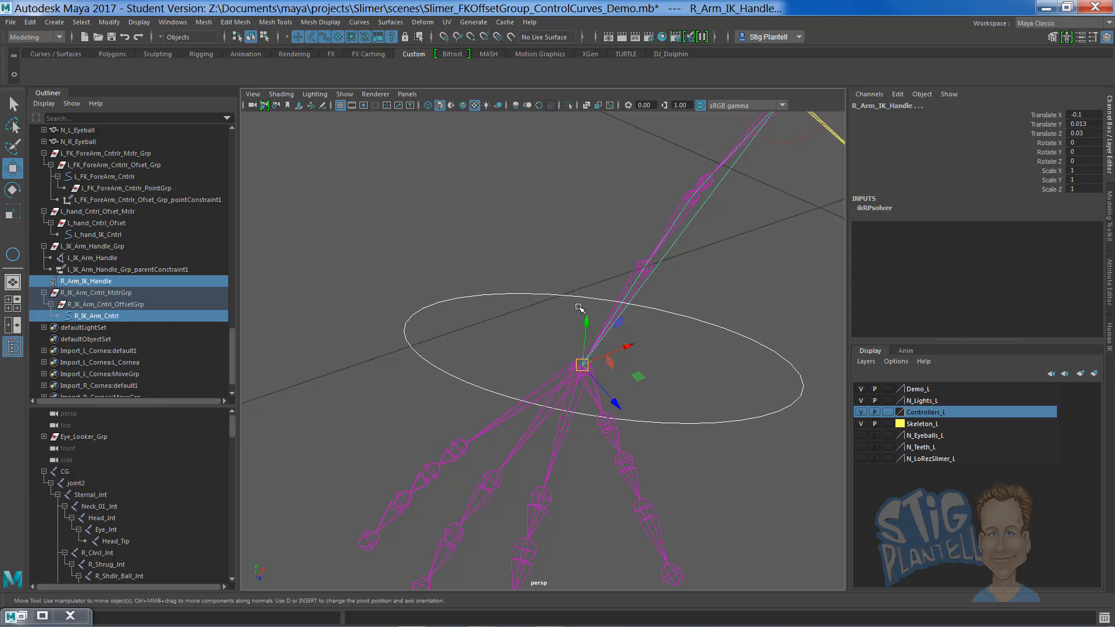
pyautogui.press('space')
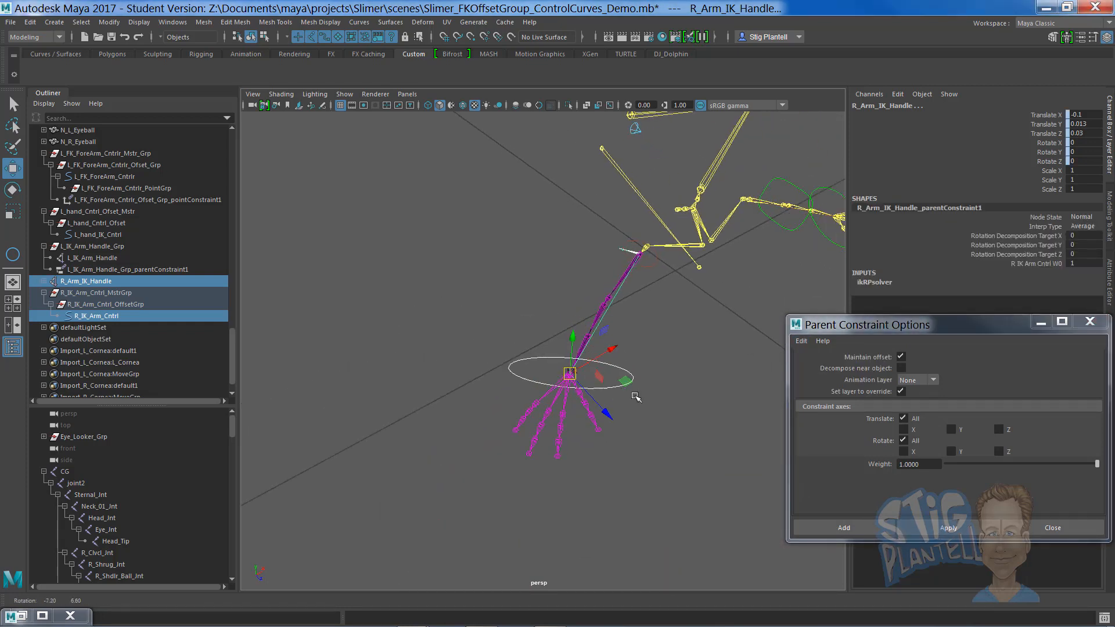
# - Move R_IK_Arm_Cntrl to confirm the right hand follows, then close Parent Constraint Options
pyautogui.click(96, 314)
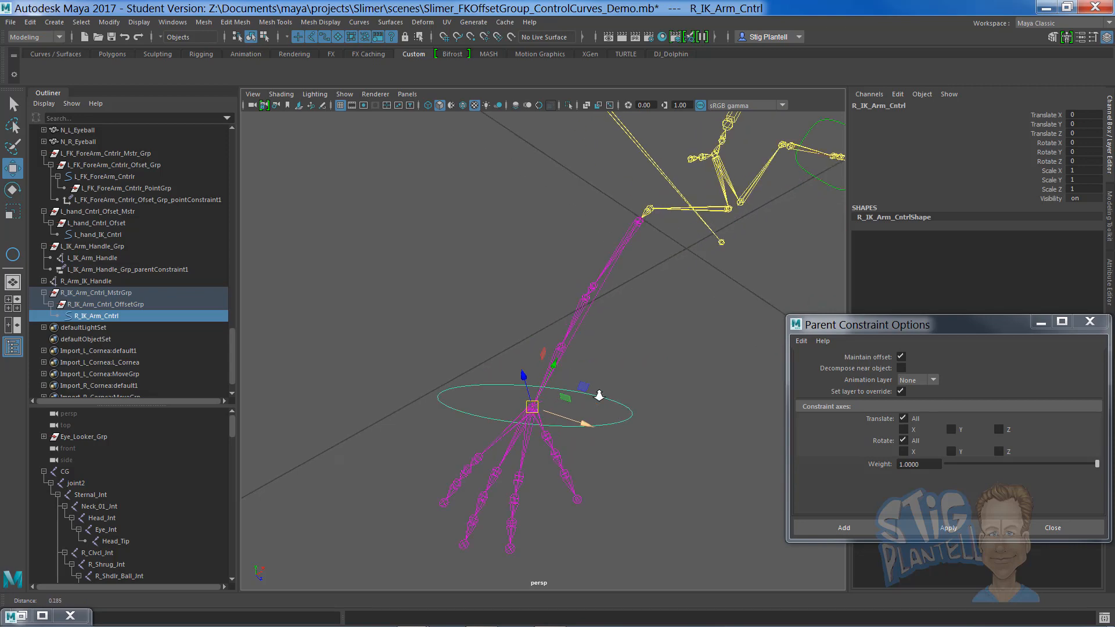
pyautogui.moveTo(530, 406); pyautogui.dragTo(565, 366)
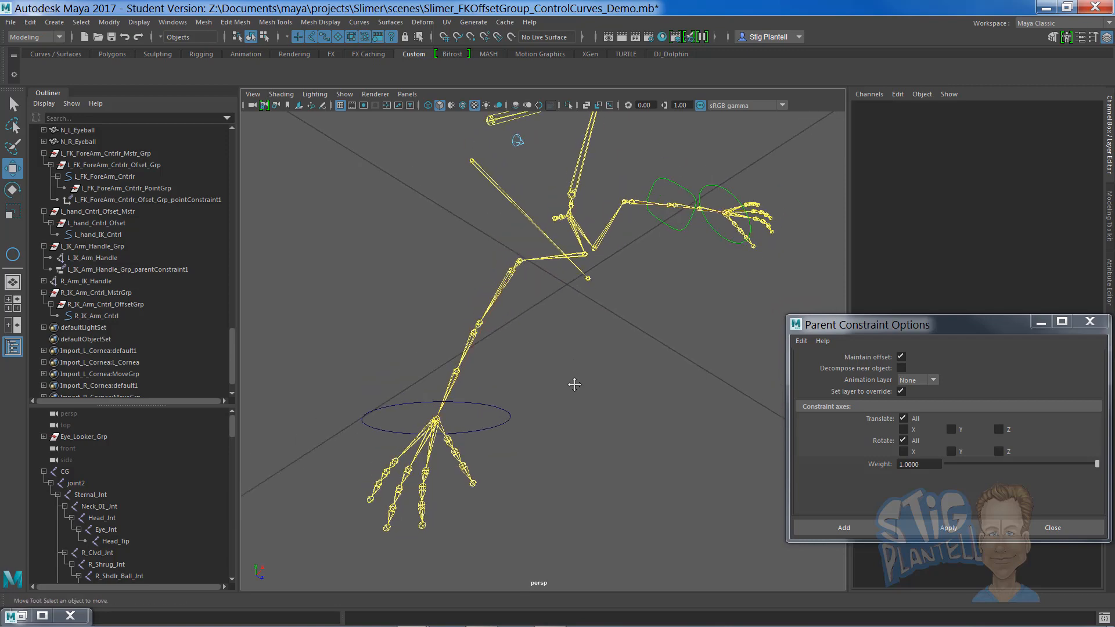
pyautogui.click(96, 316)
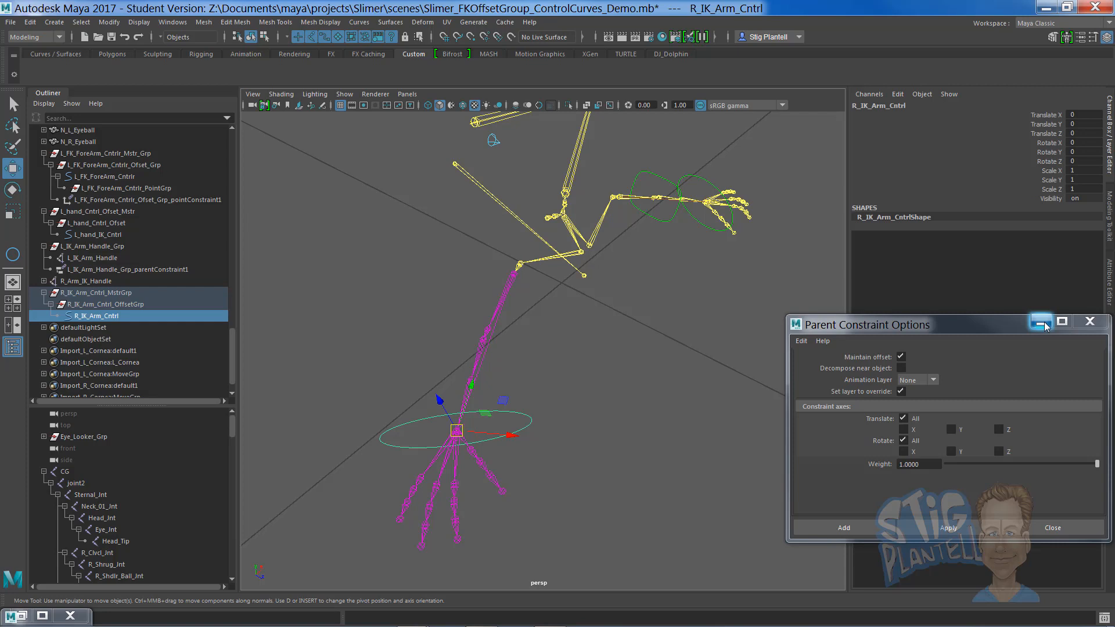
pyautogui.click(1040, 322)
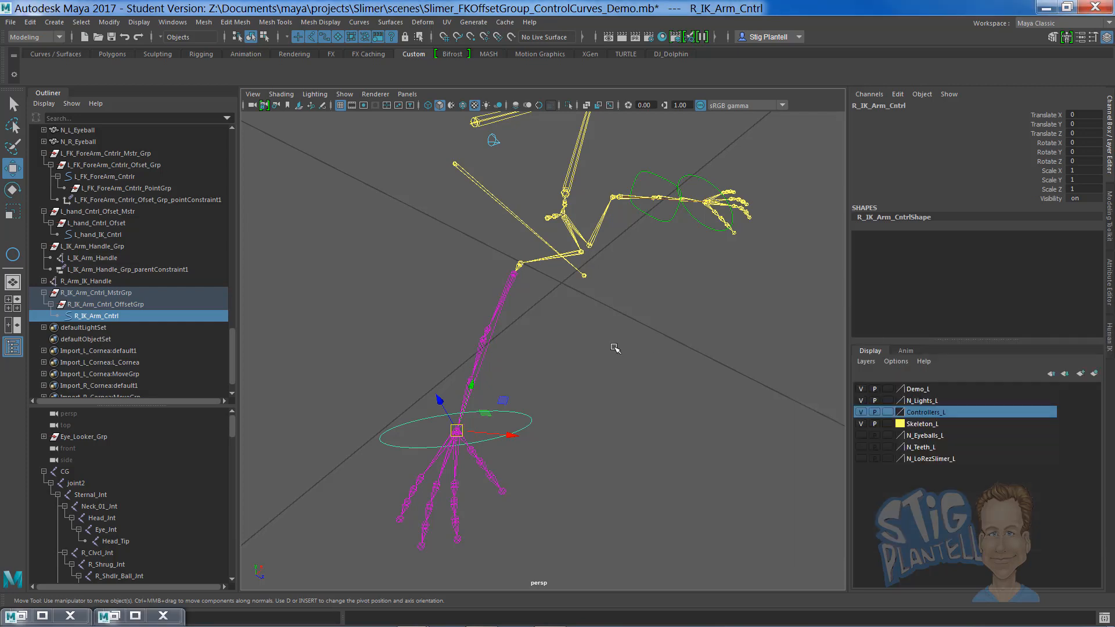